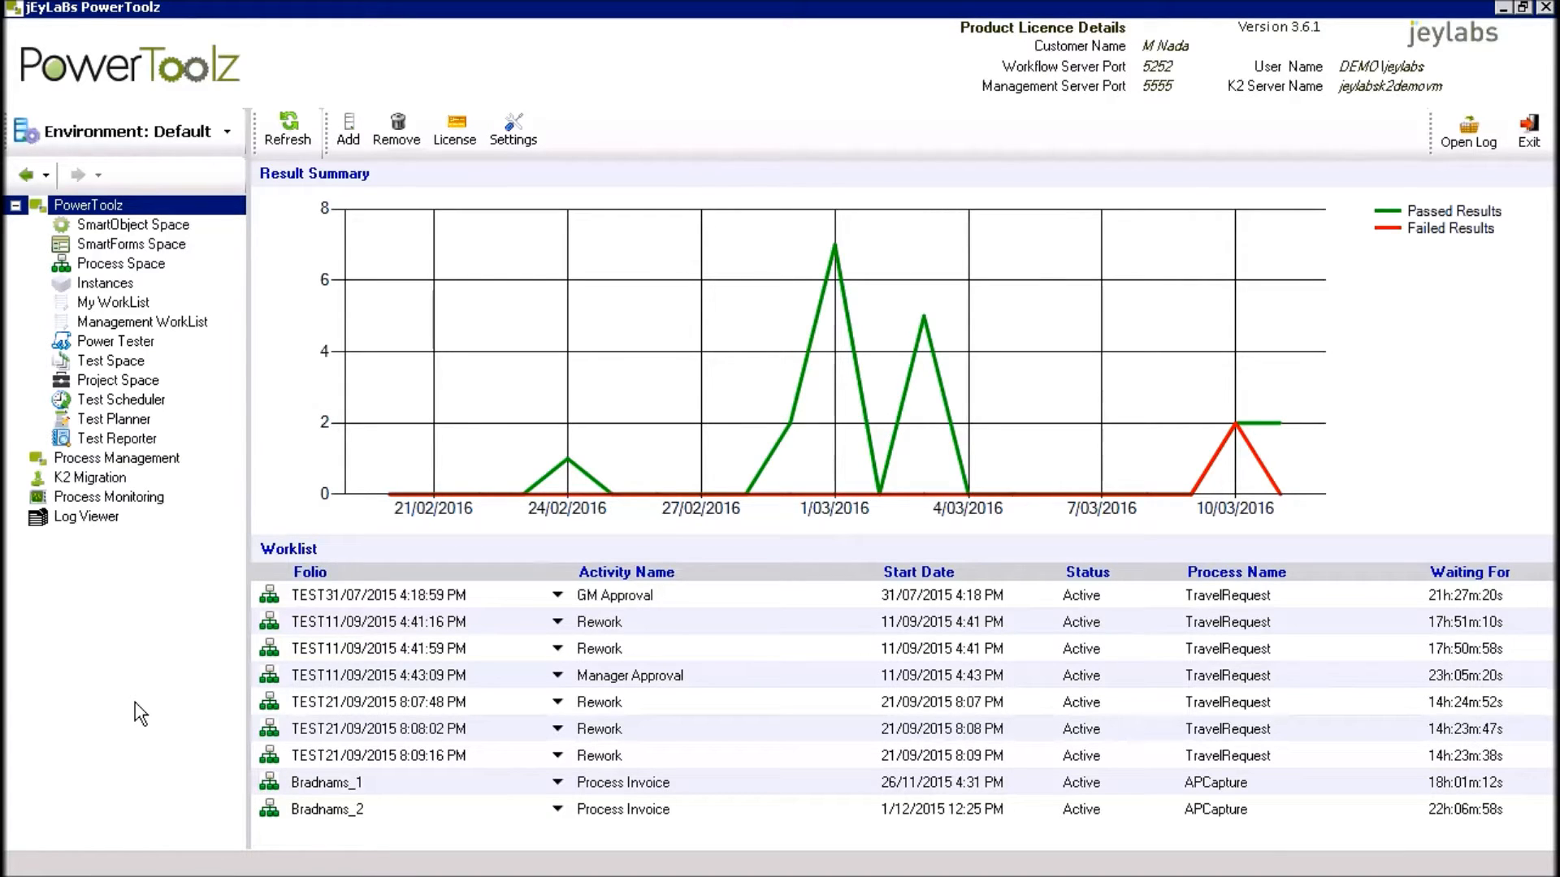
pyautogui.moveTo(177, 346)
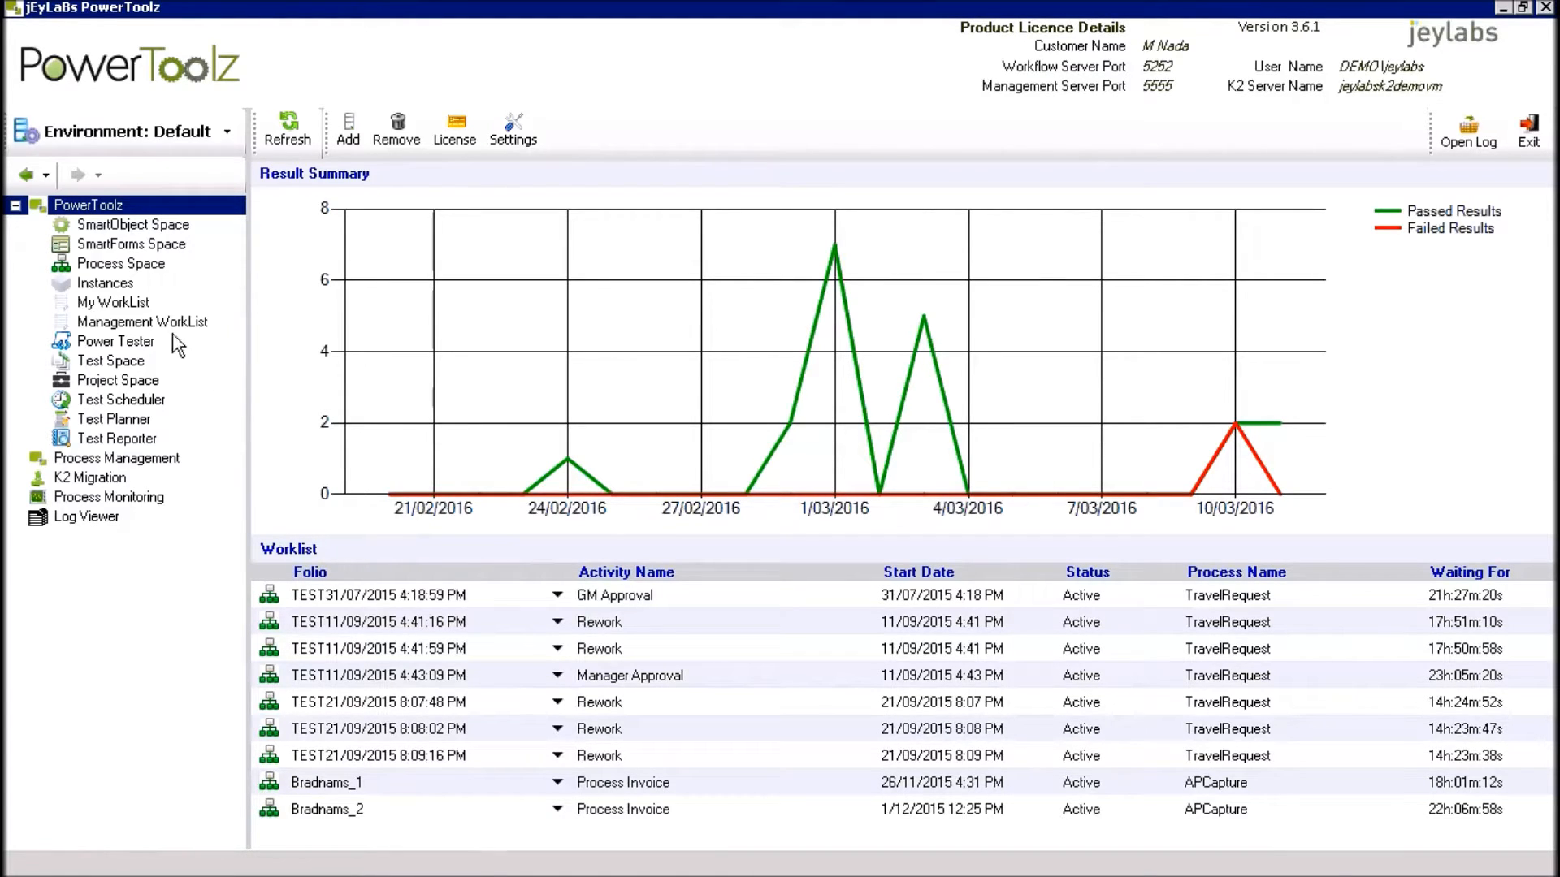
pyautogui.moveTo(129, 303)
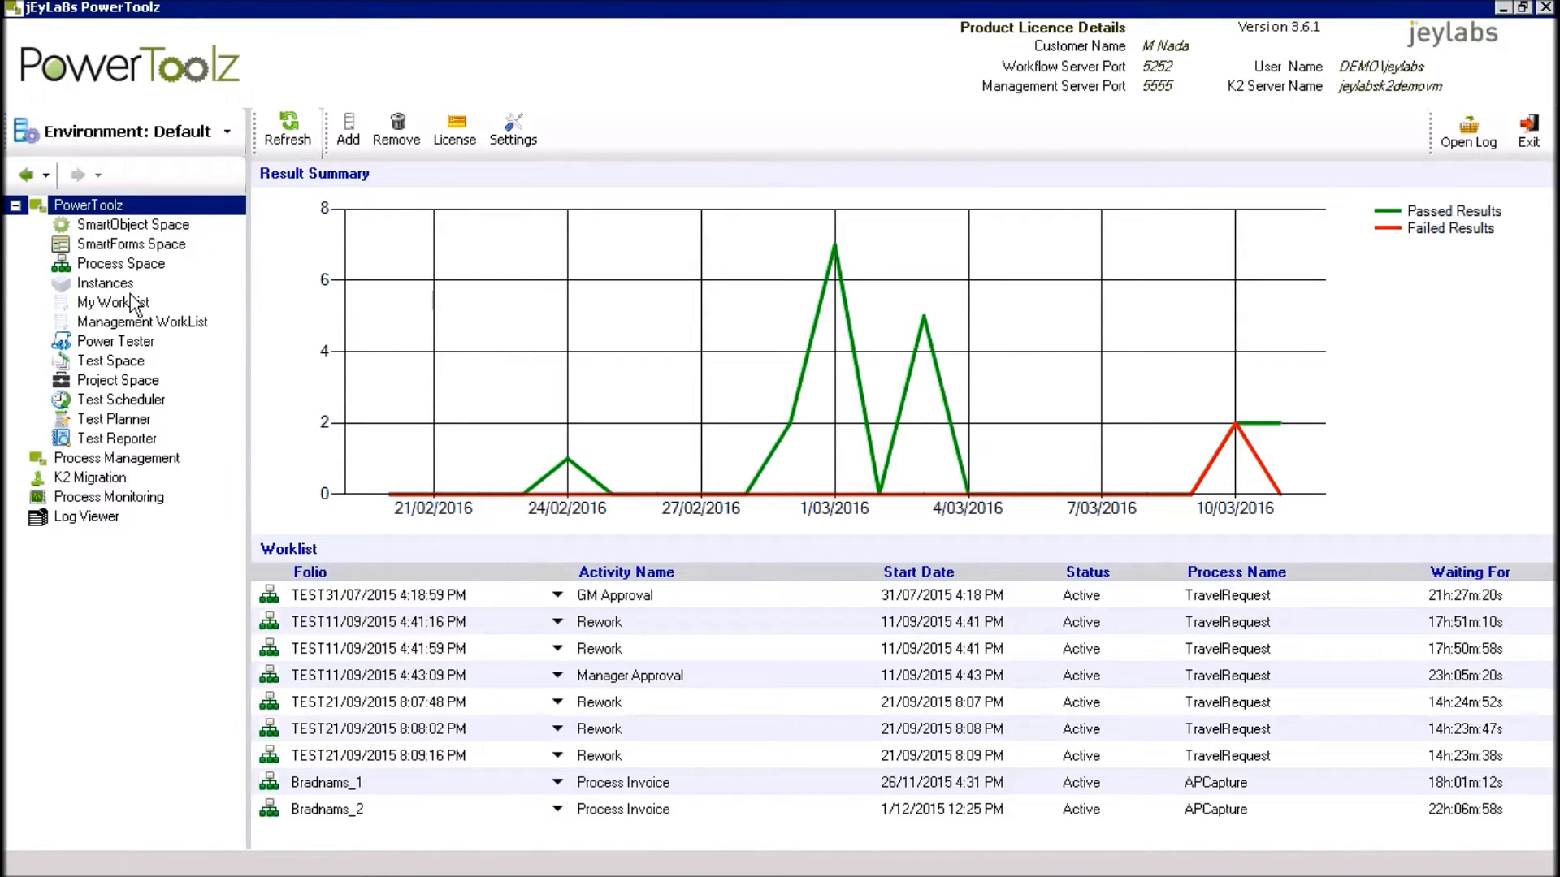
# - Filter the instance list to the jEyLaBsTravelRequest\TravelRequest process and Error status
pyautogui.click(104, 282)
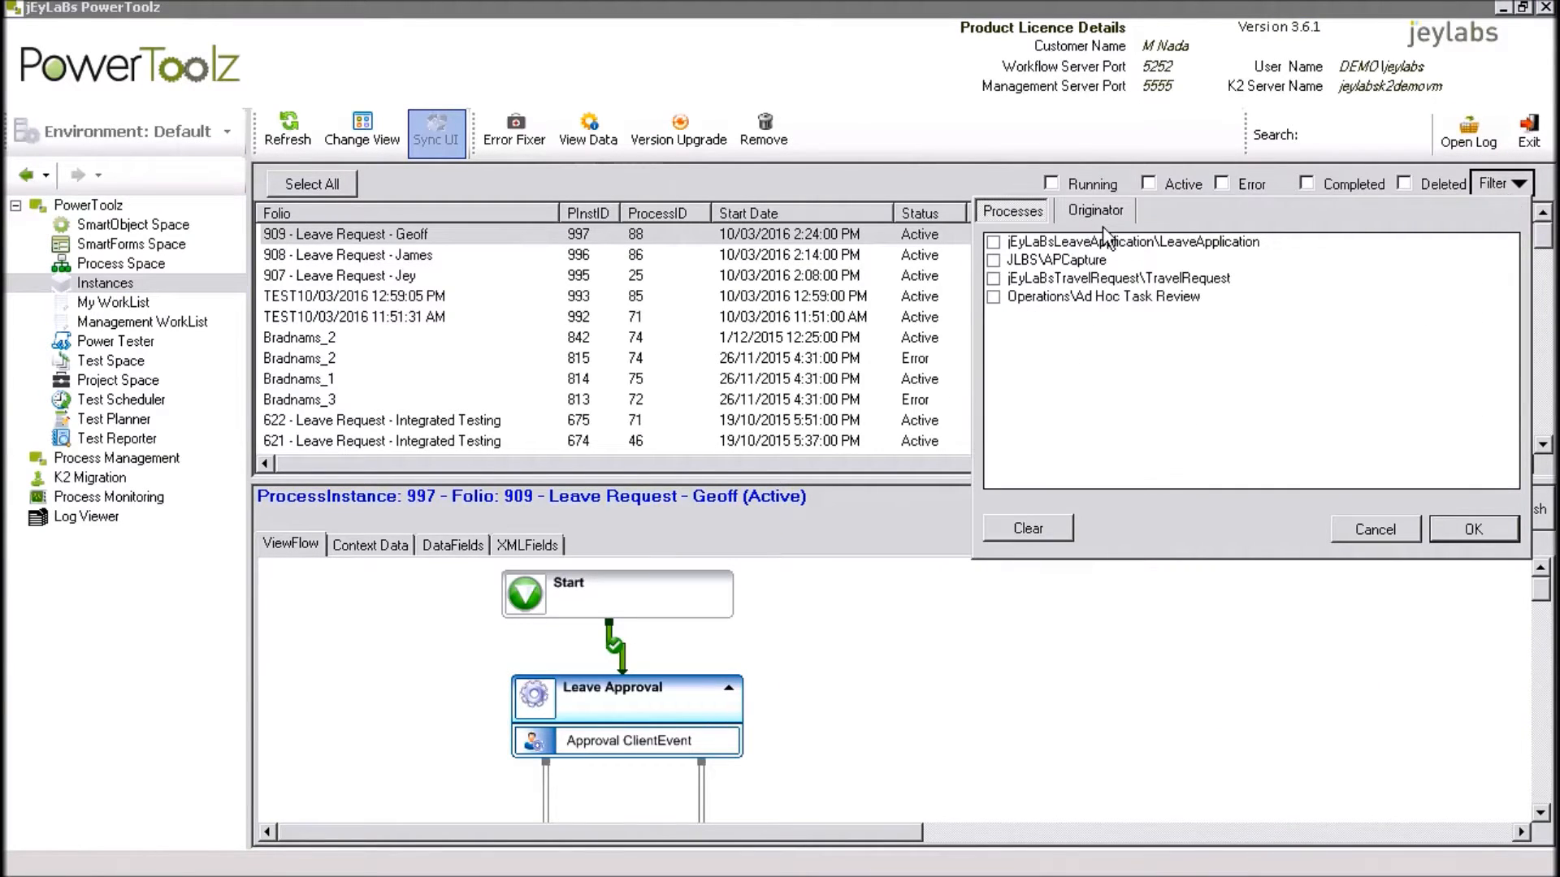
pyautogui.click(1118, 279)
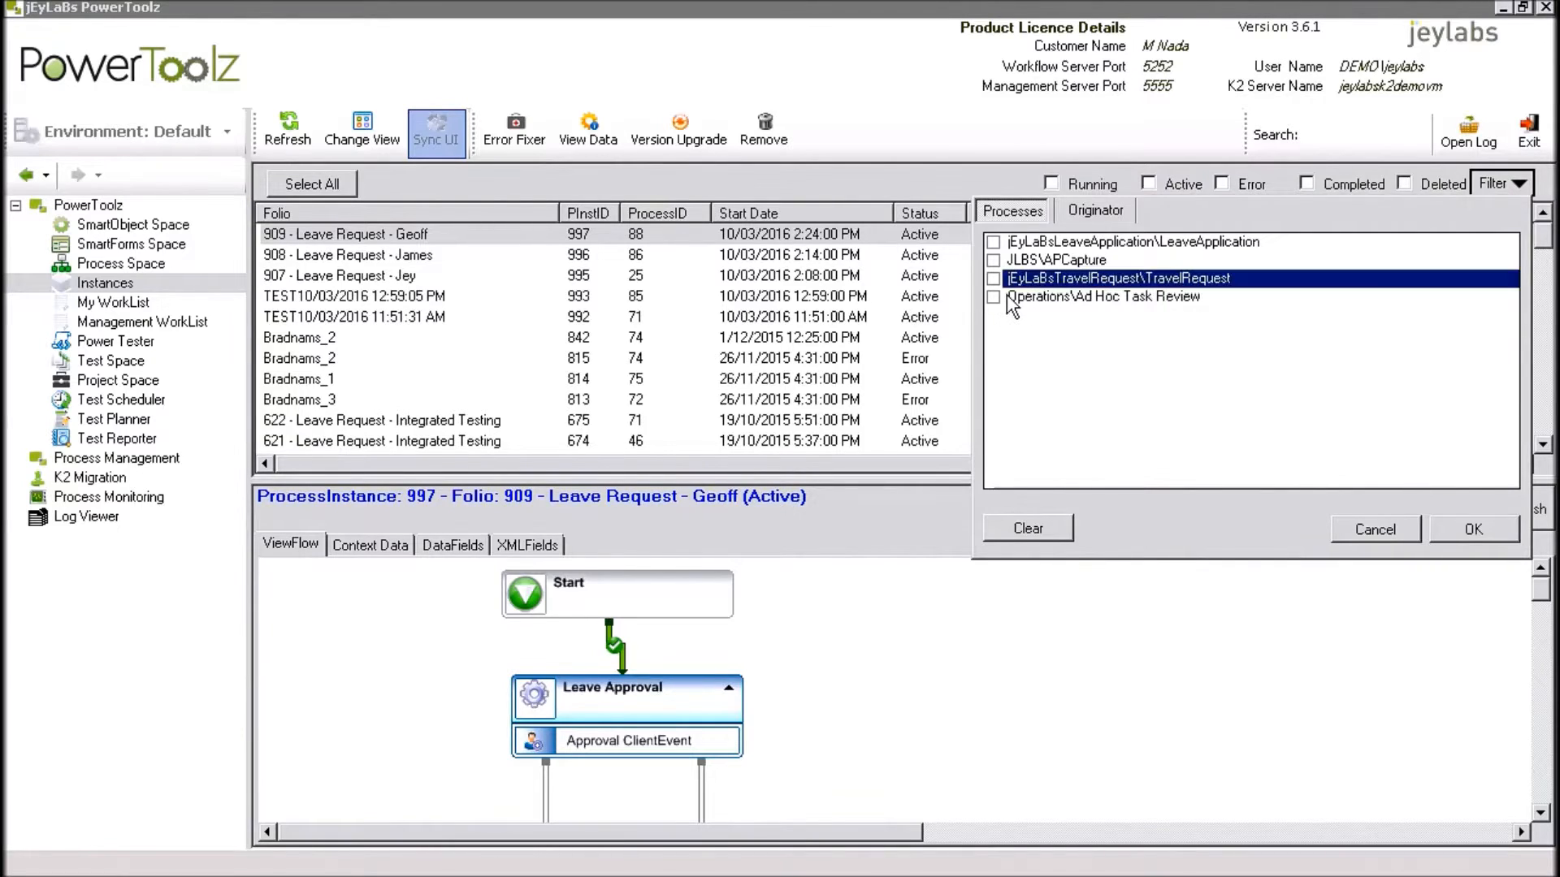
pyautogui.click(992, 279)
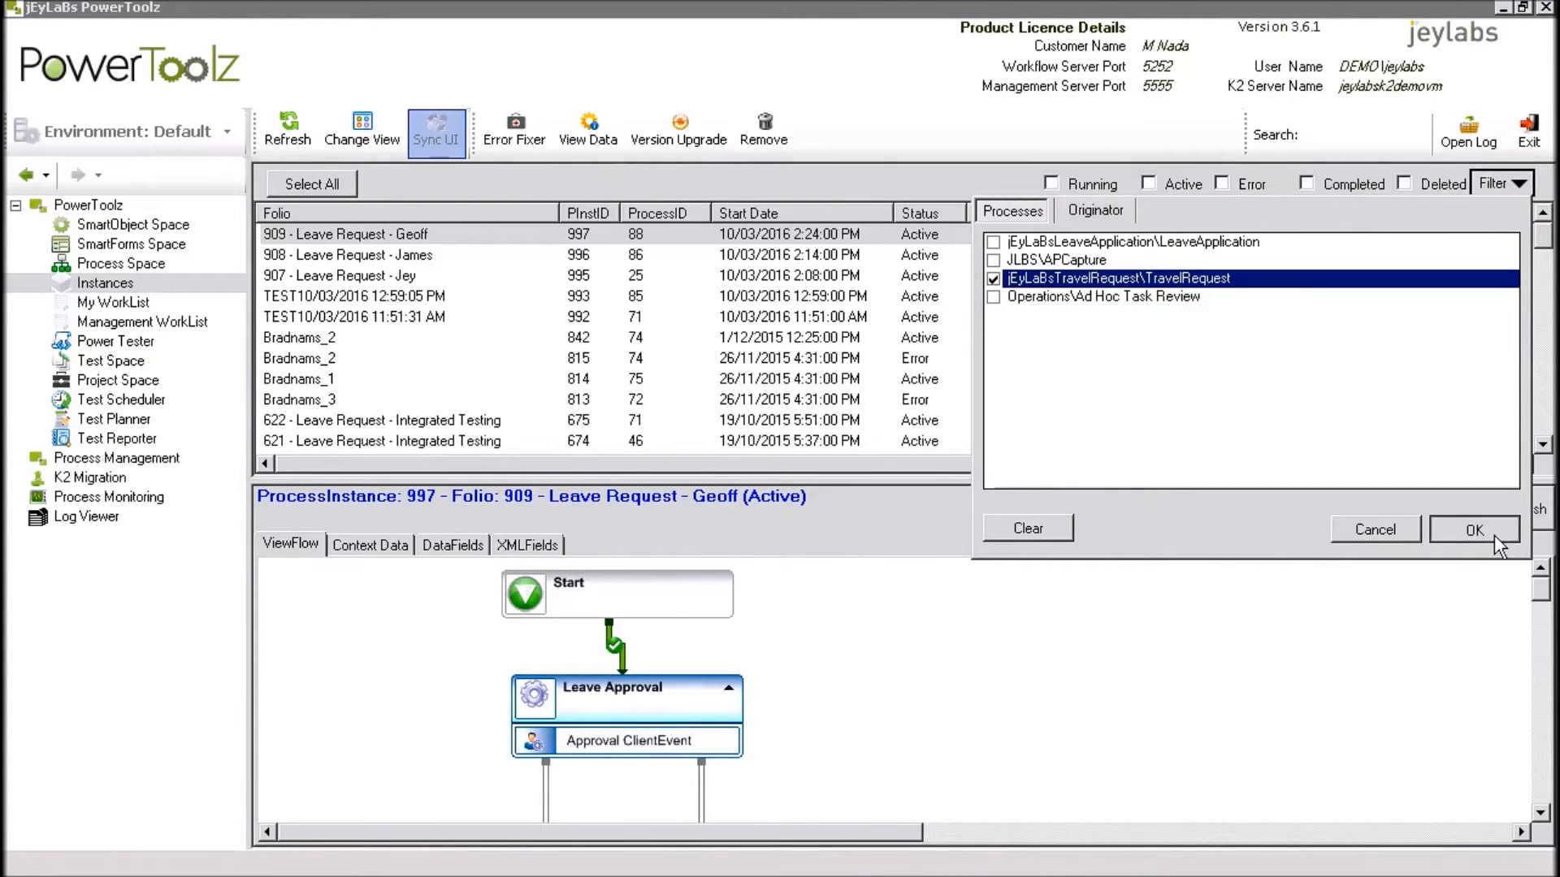
pyautogui.click(1475, 529)
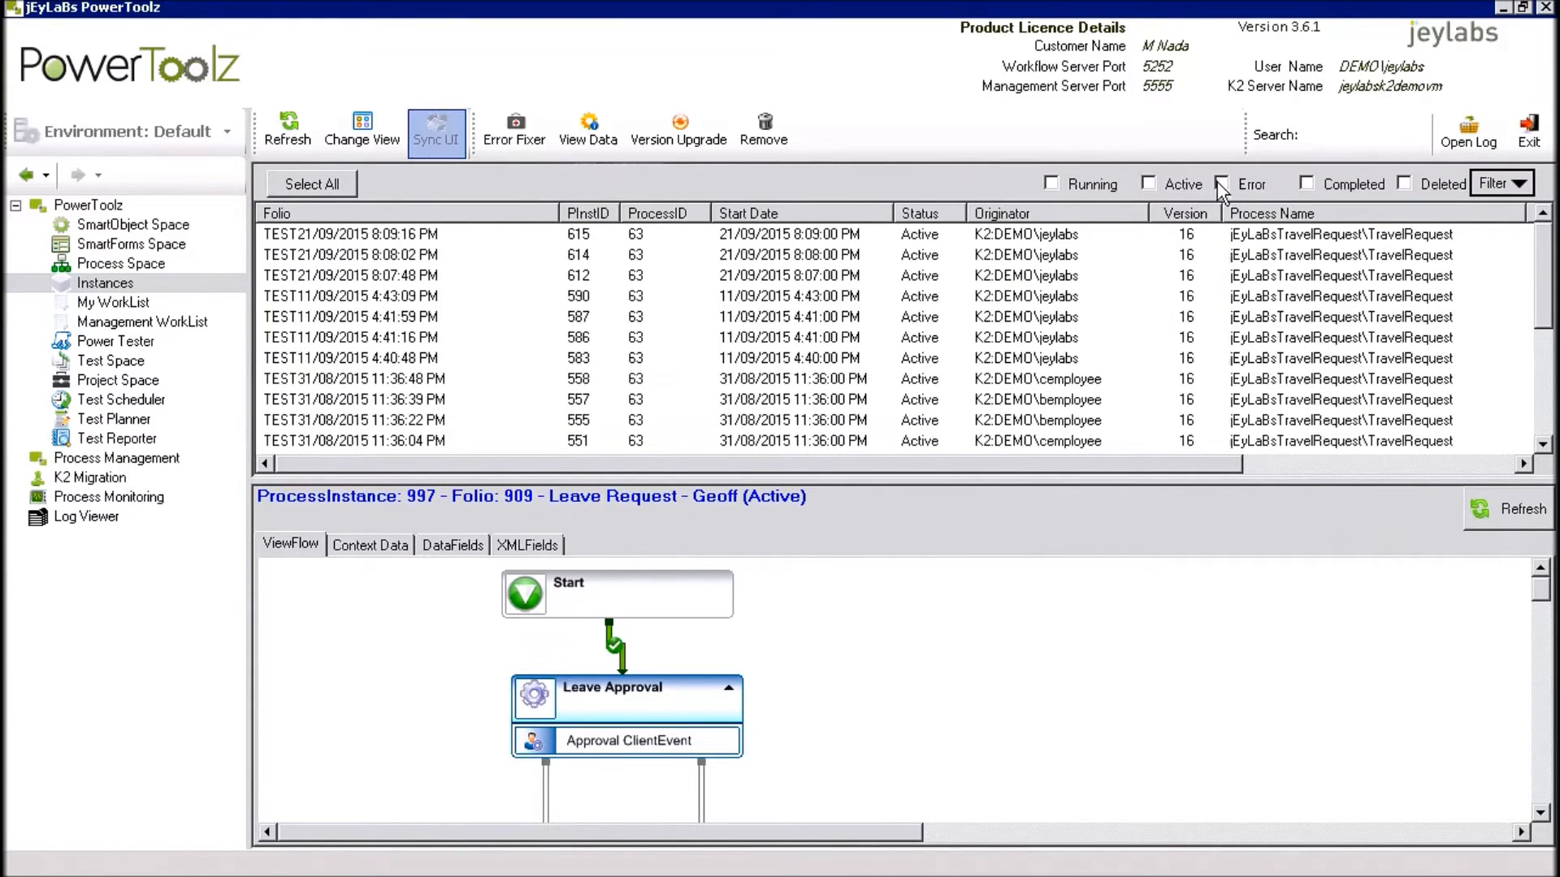
pyautogui.click(1224, 184)
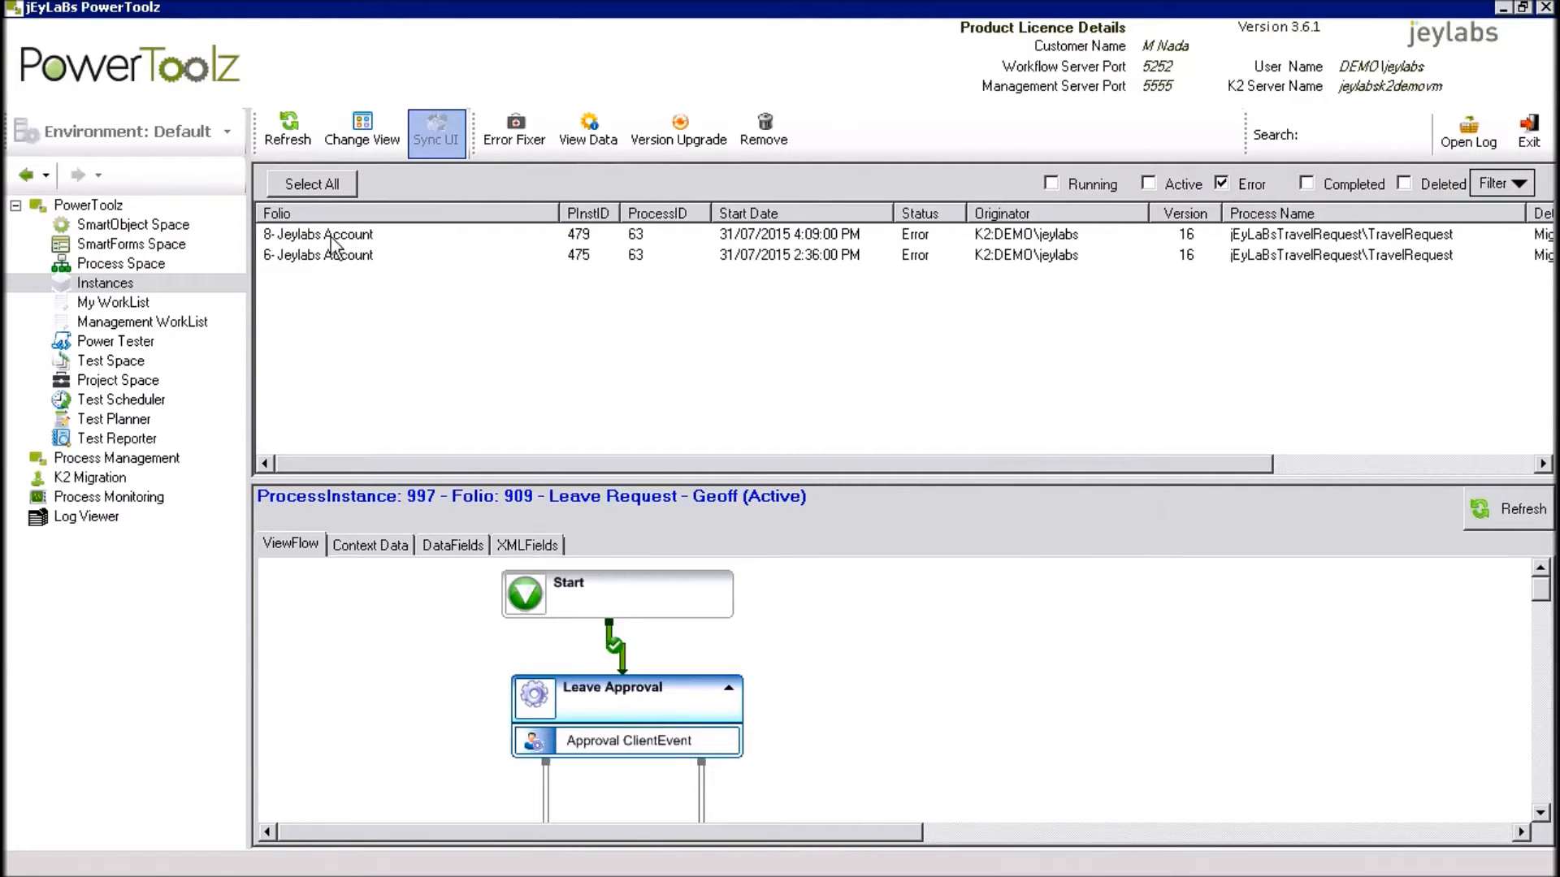
# - Open errored instance 6- Jeylabs Account and view its DataFields, where OriginatorManagersManager is empty
pyautogui.click(319, 255)
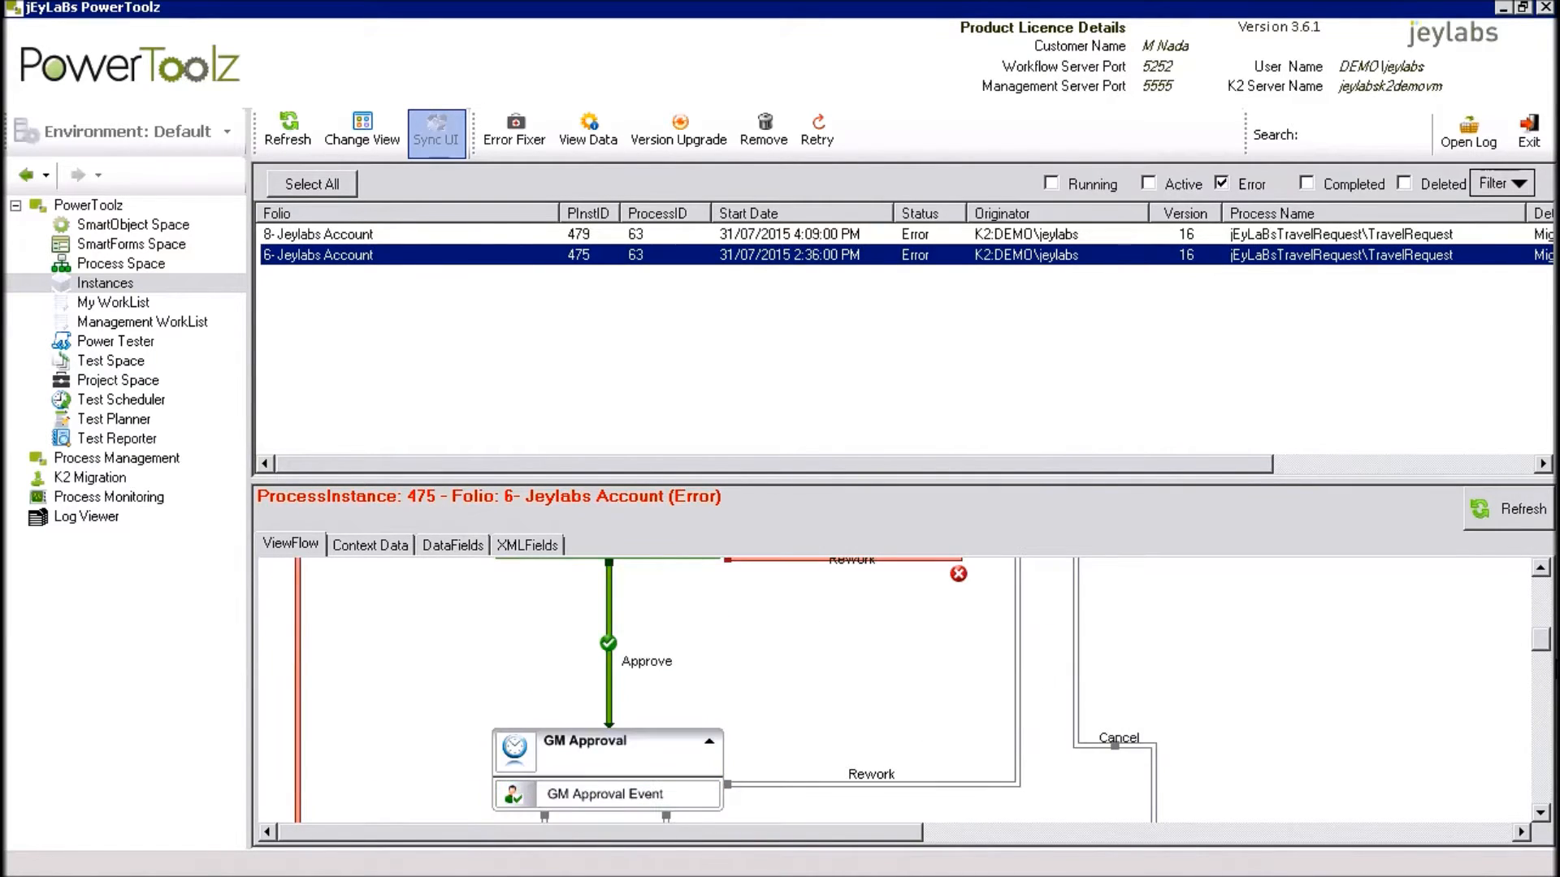
pyautogui.moveTo(567, 781)
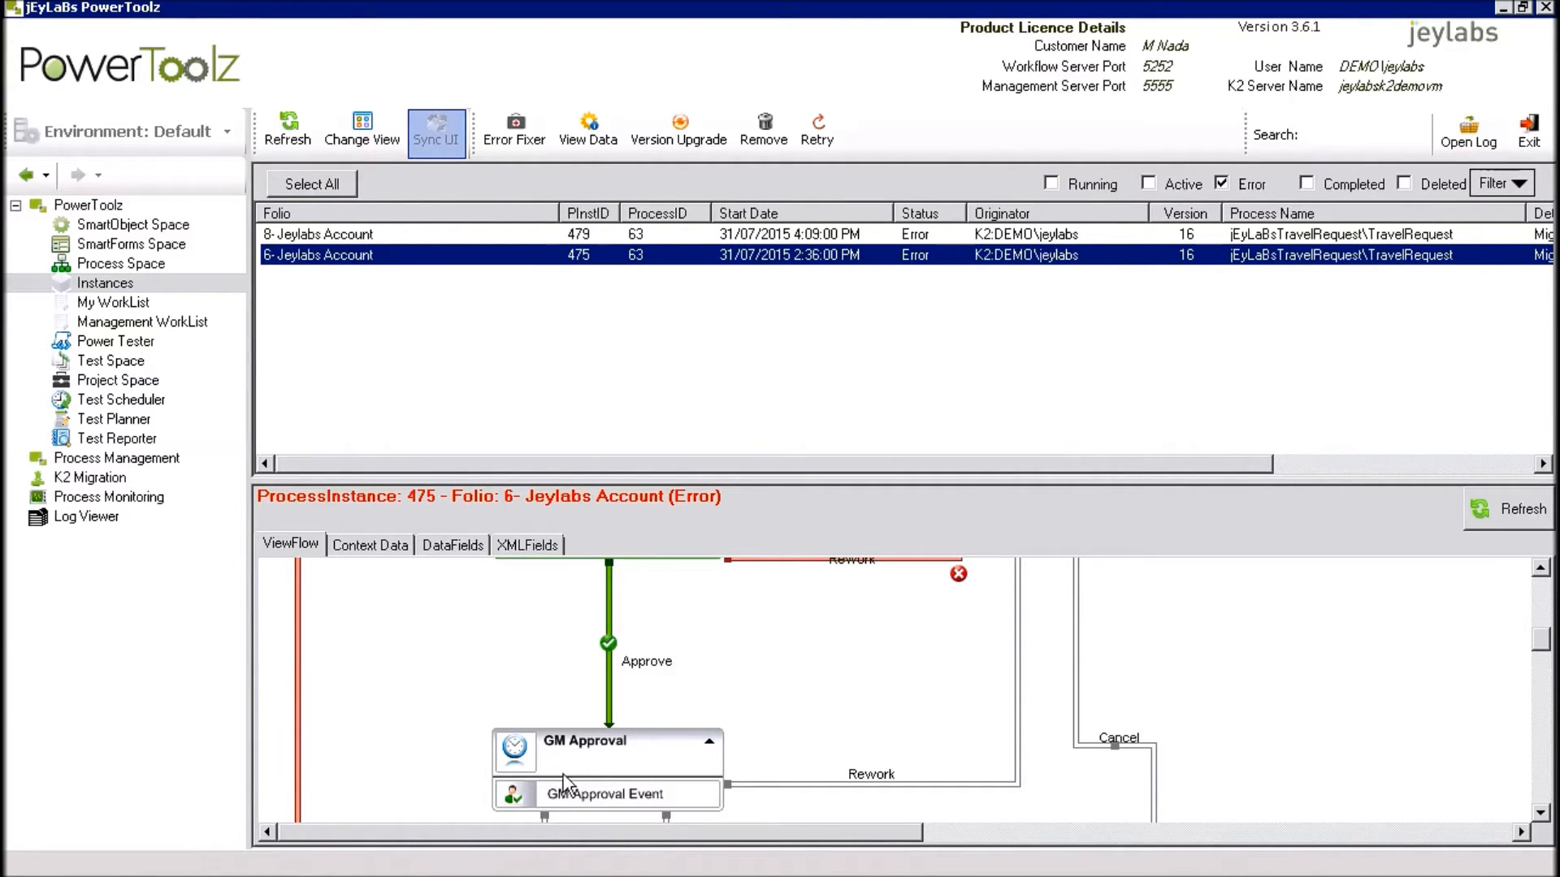
pyautogui.moveTo(611, 830)
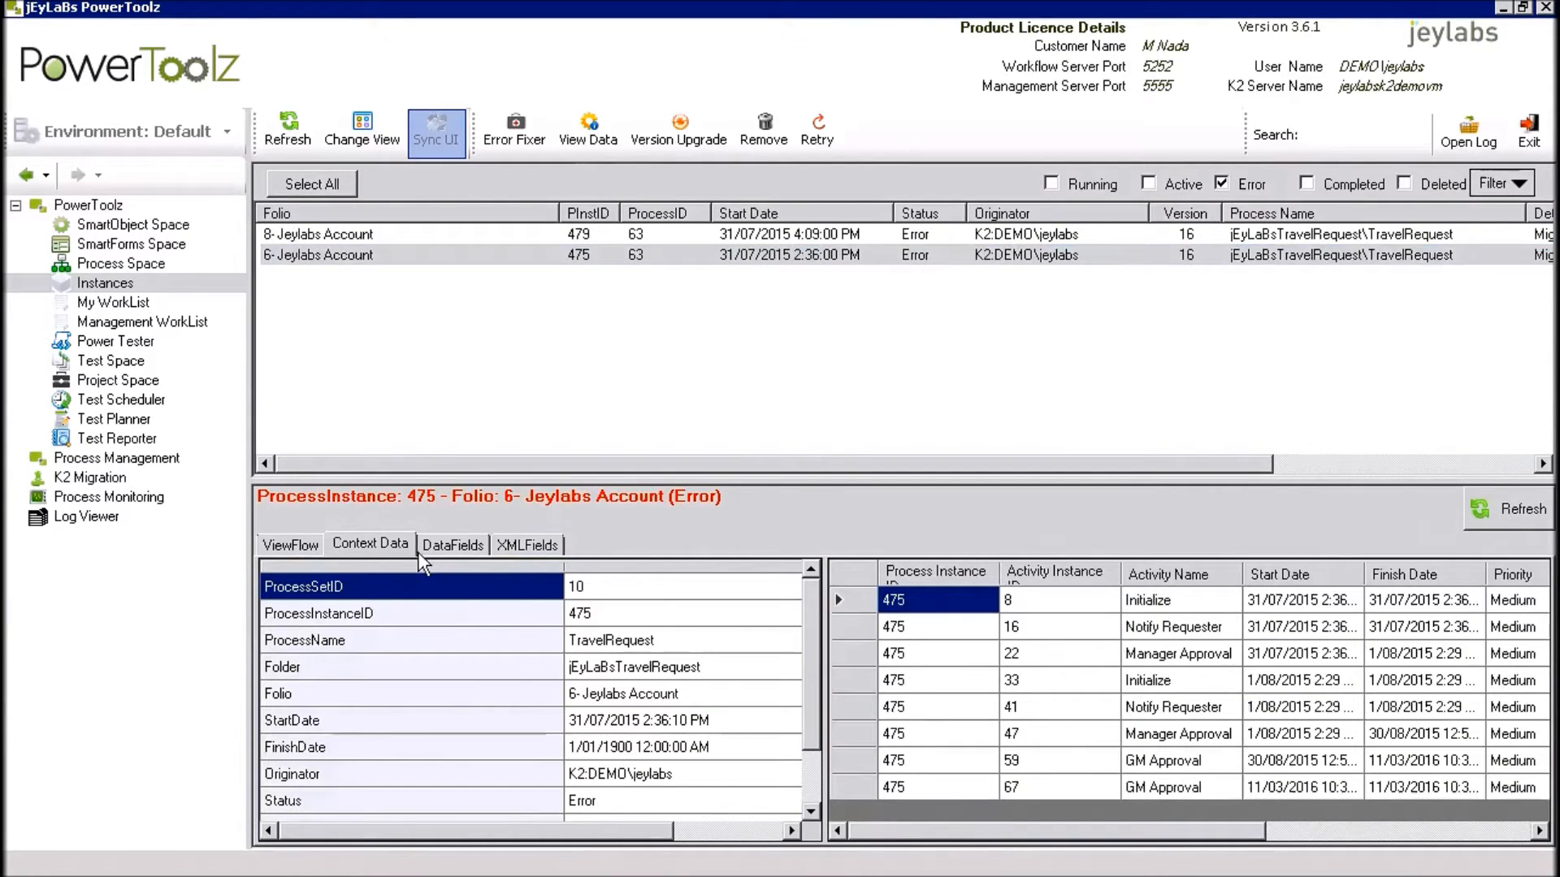
pyautogui.click(452, 544)
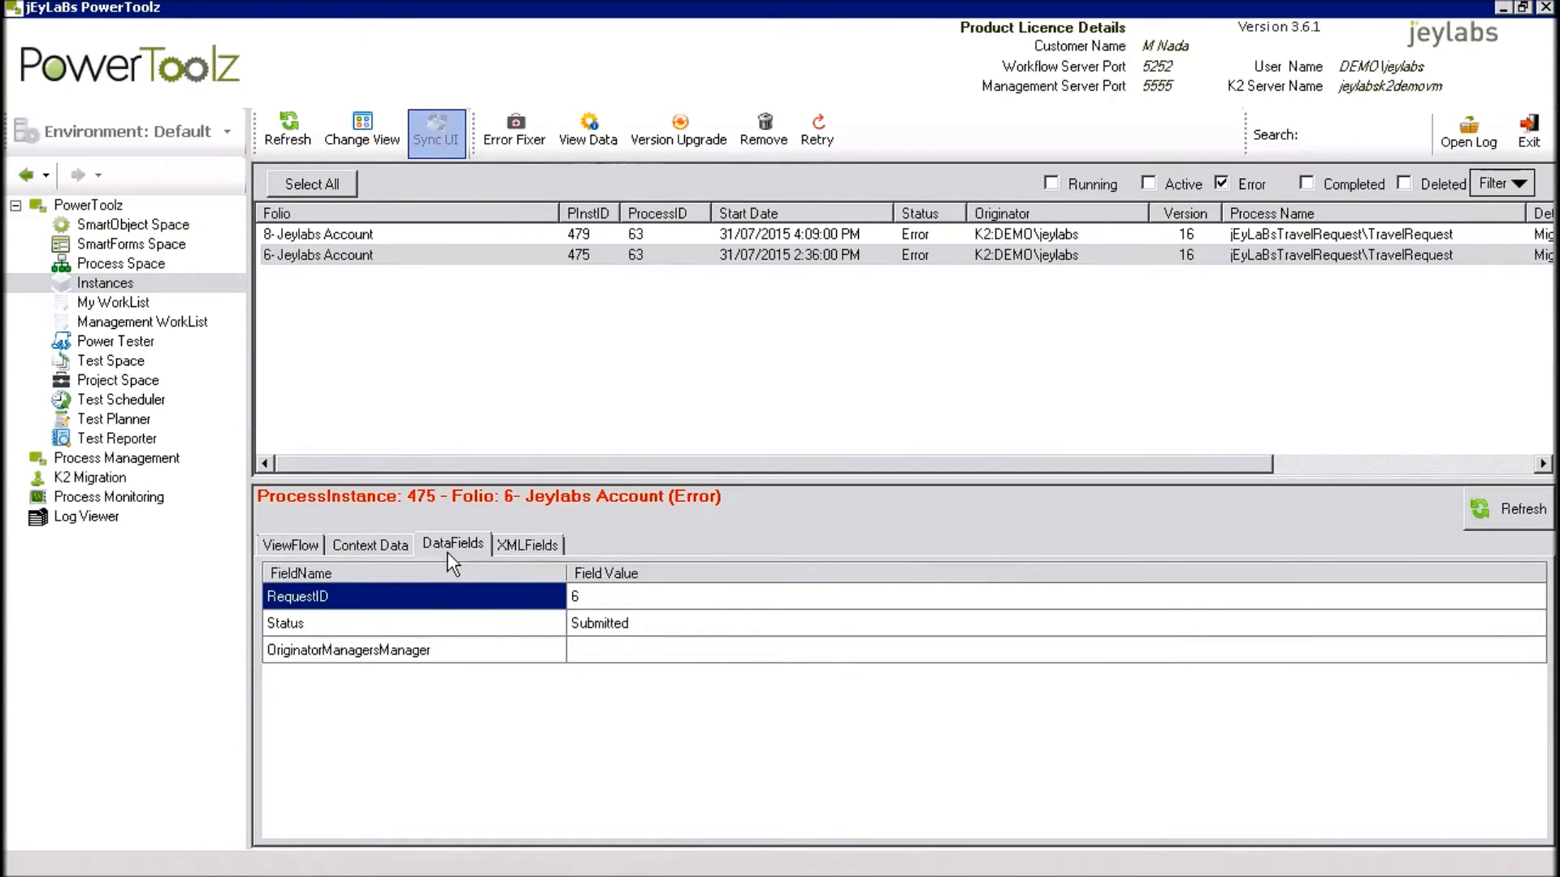
pyautogui.moveTo(644, 88)
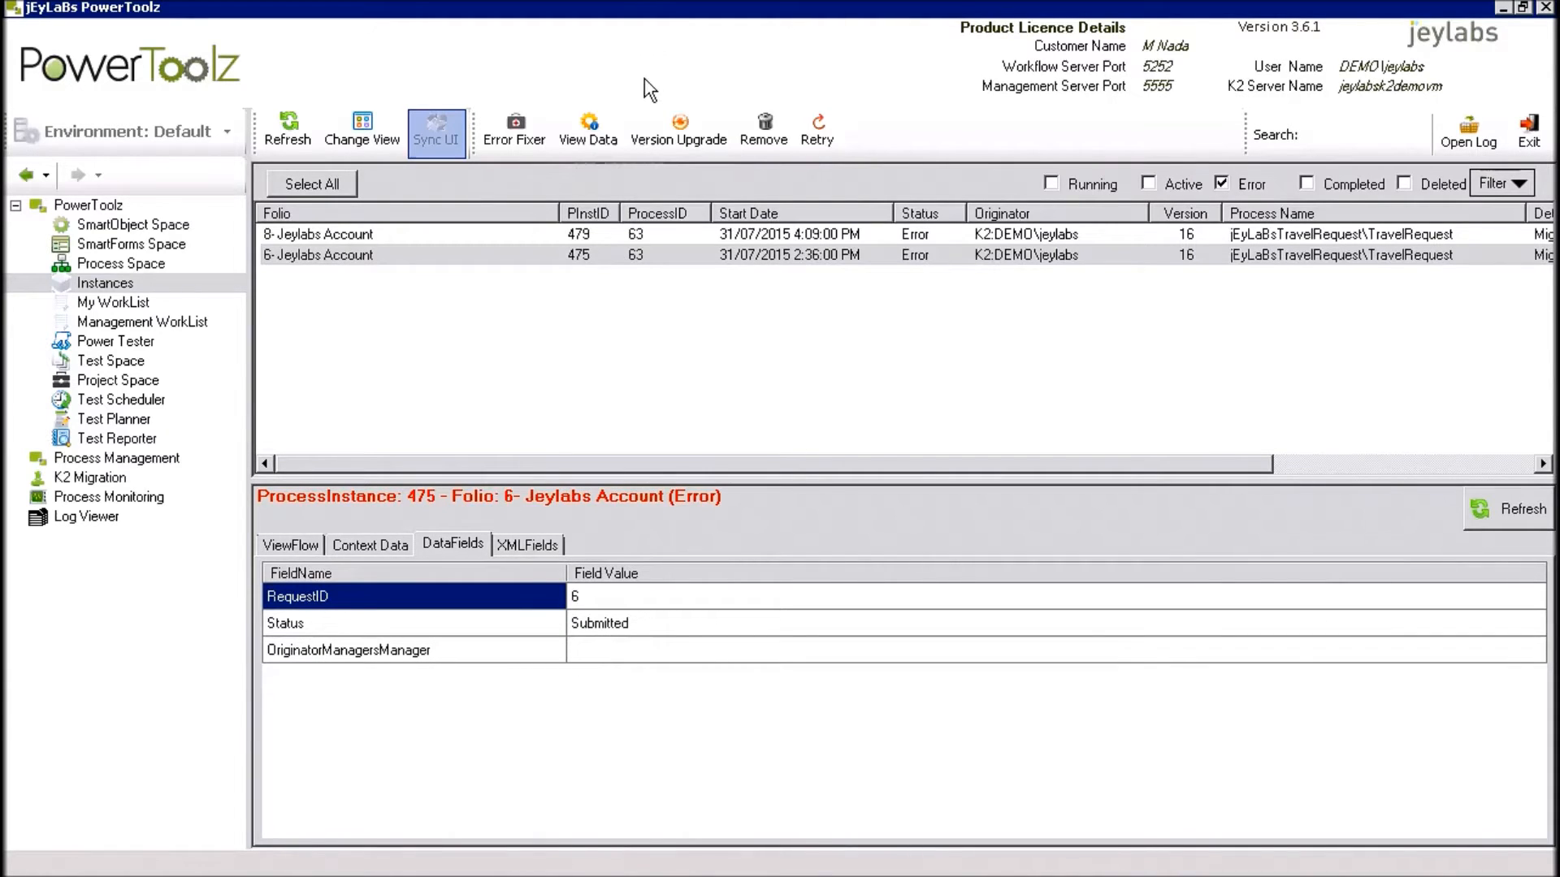
# - Use Error Fixer to set OriginatorManagersManager to DEMO\buppermanagement and update it
pyautogui.click(514, 127)
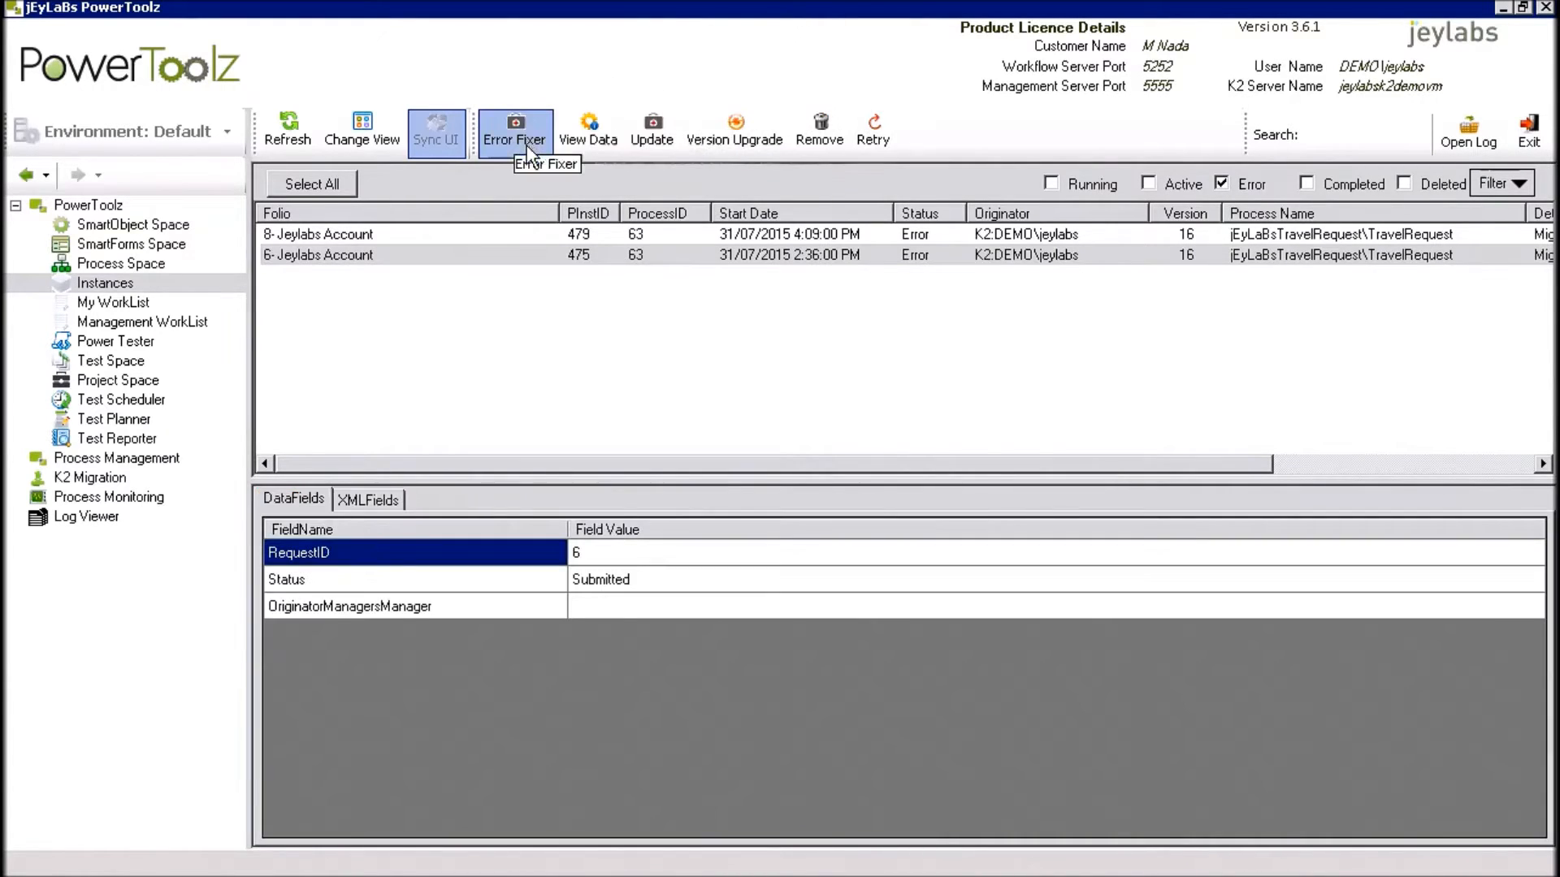
pyautogui.moveTo(617, 626)
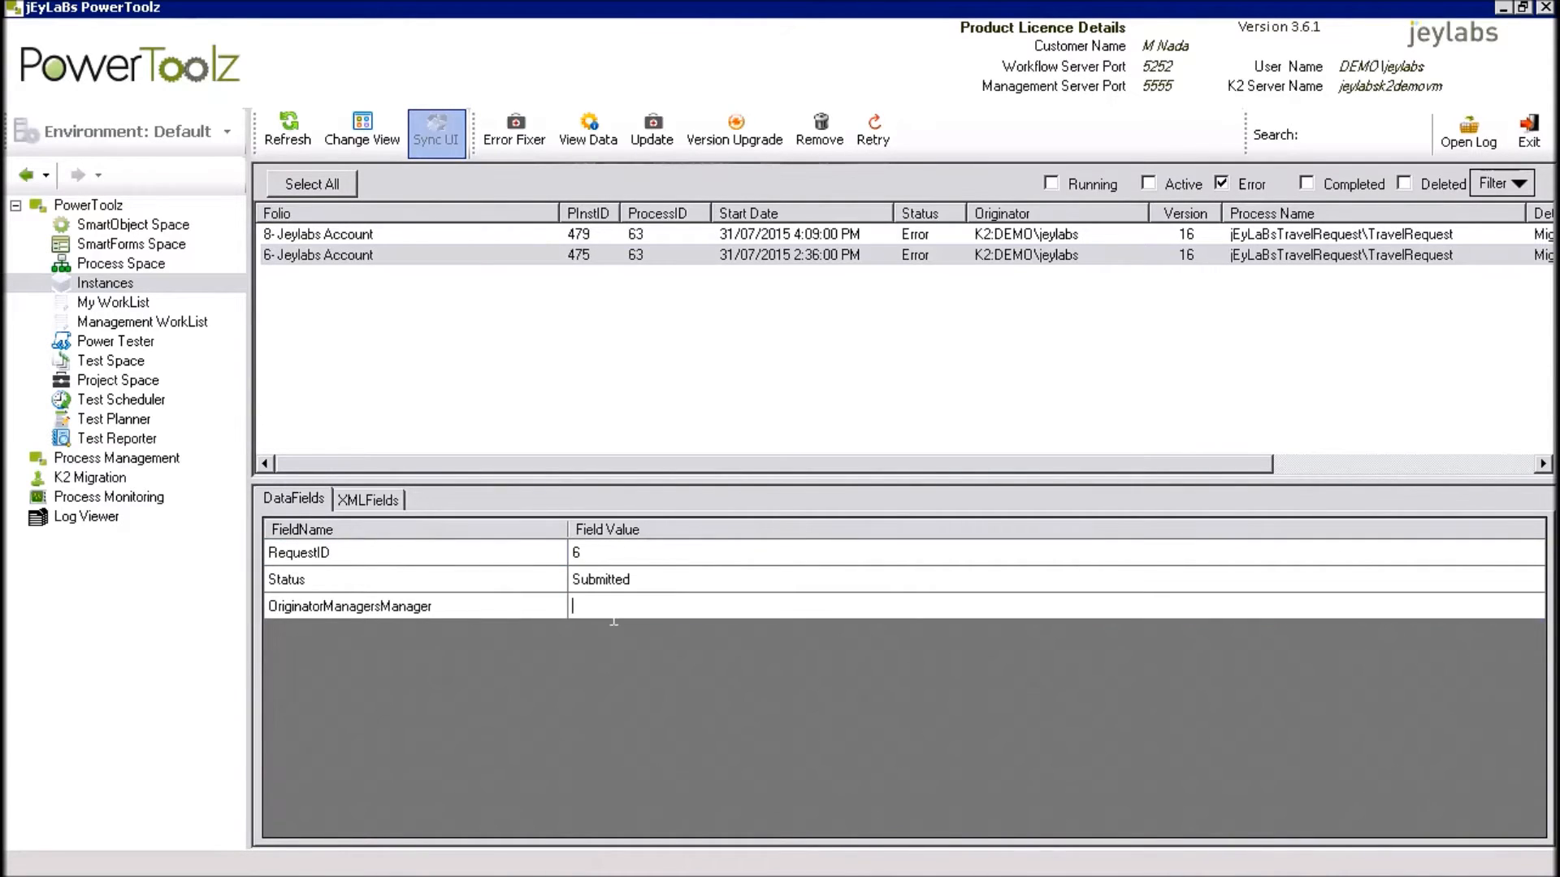
pyautogui.write('DEMO')
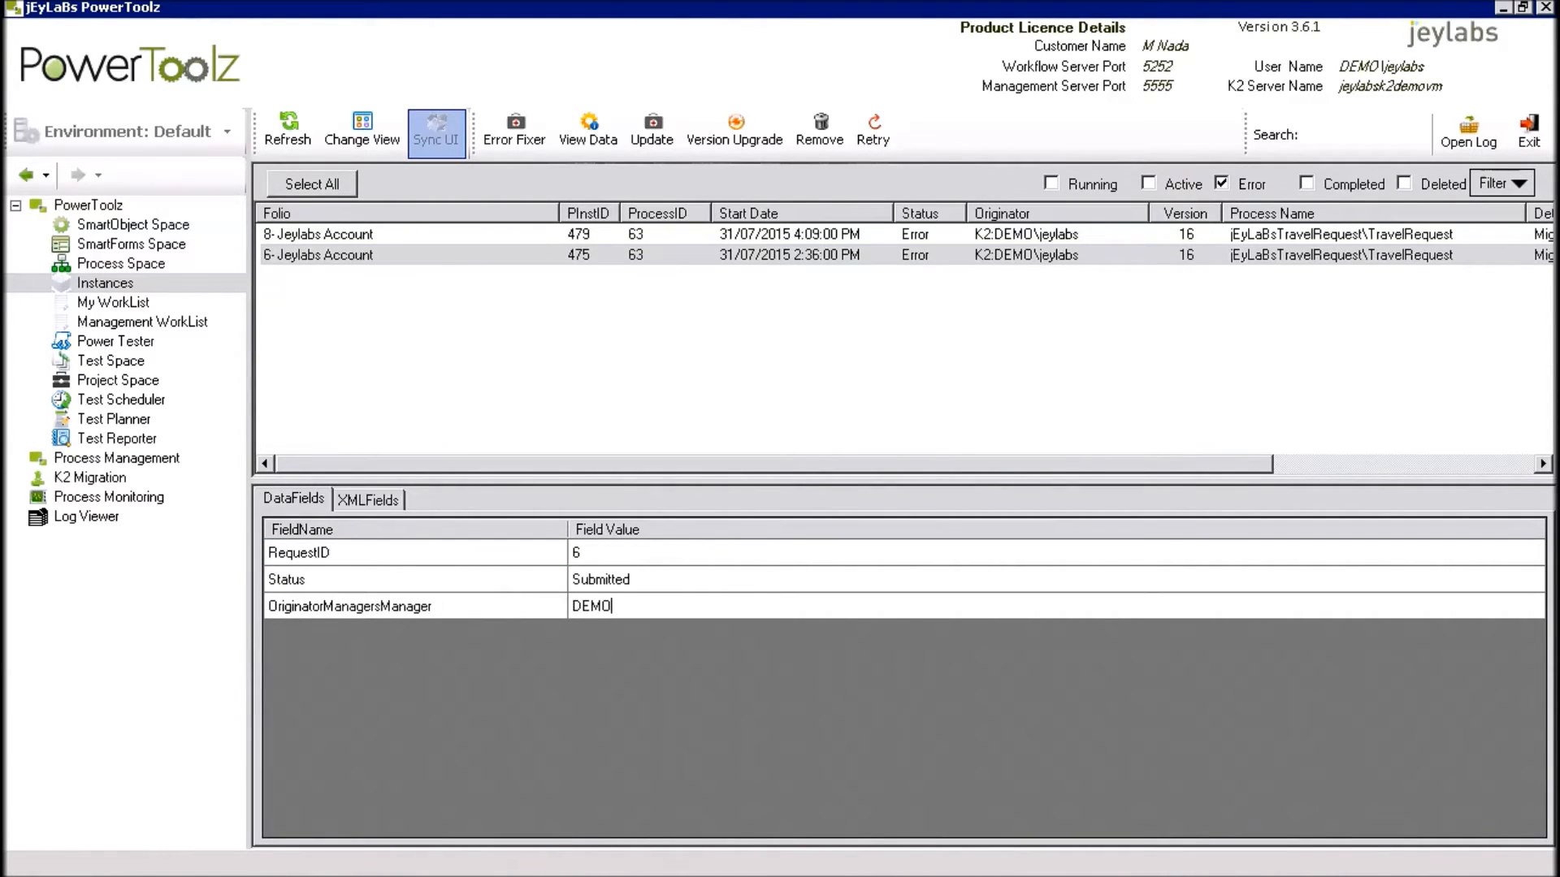
pyautogui.write('\\')
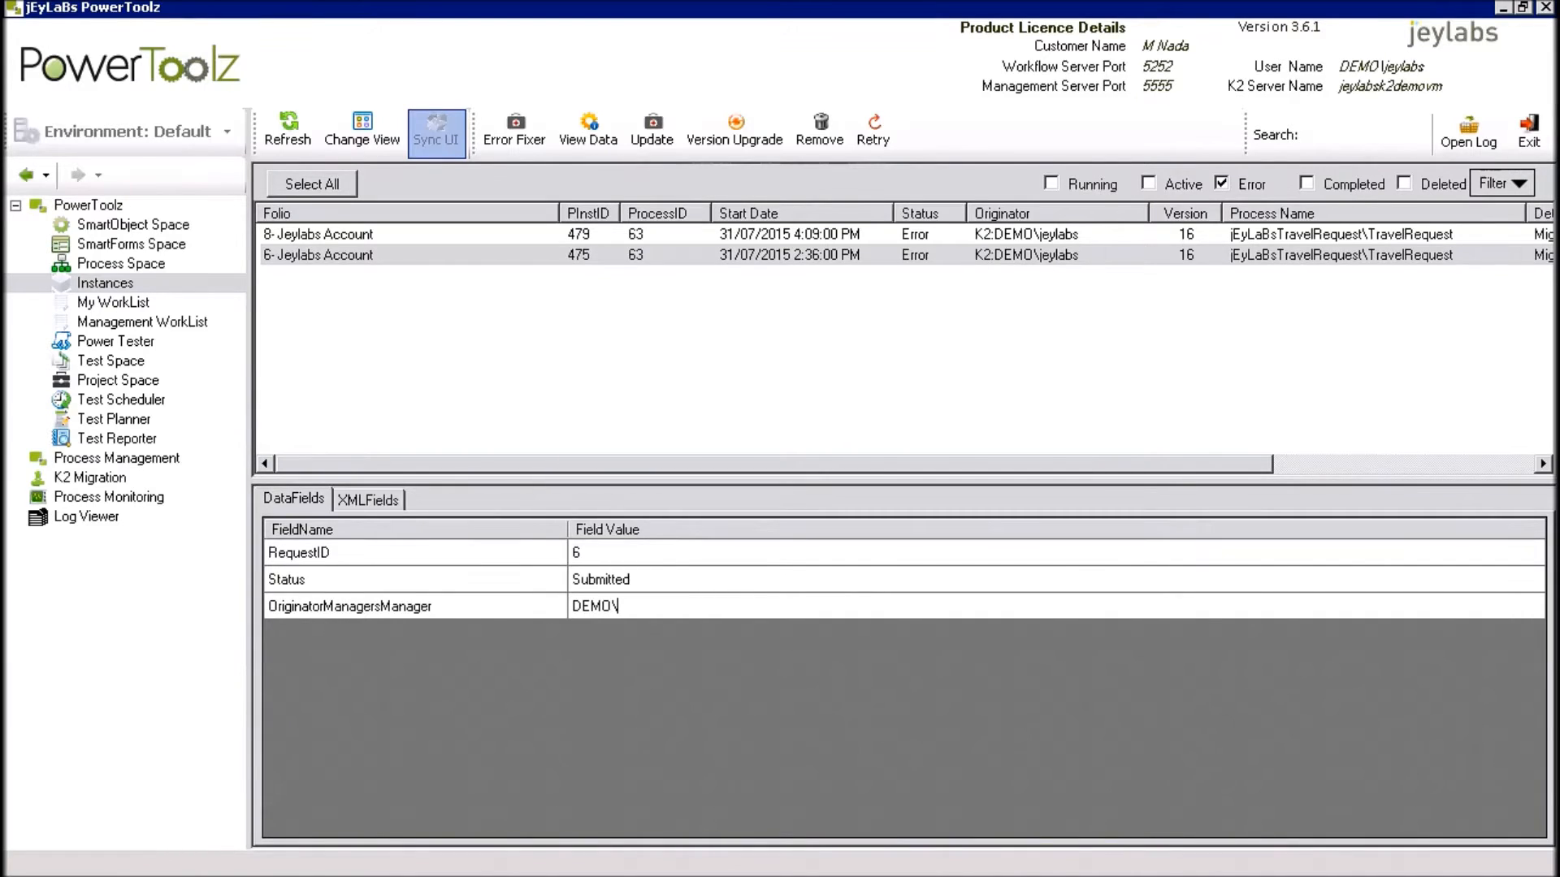
pyautogui.write('buppermanagement')
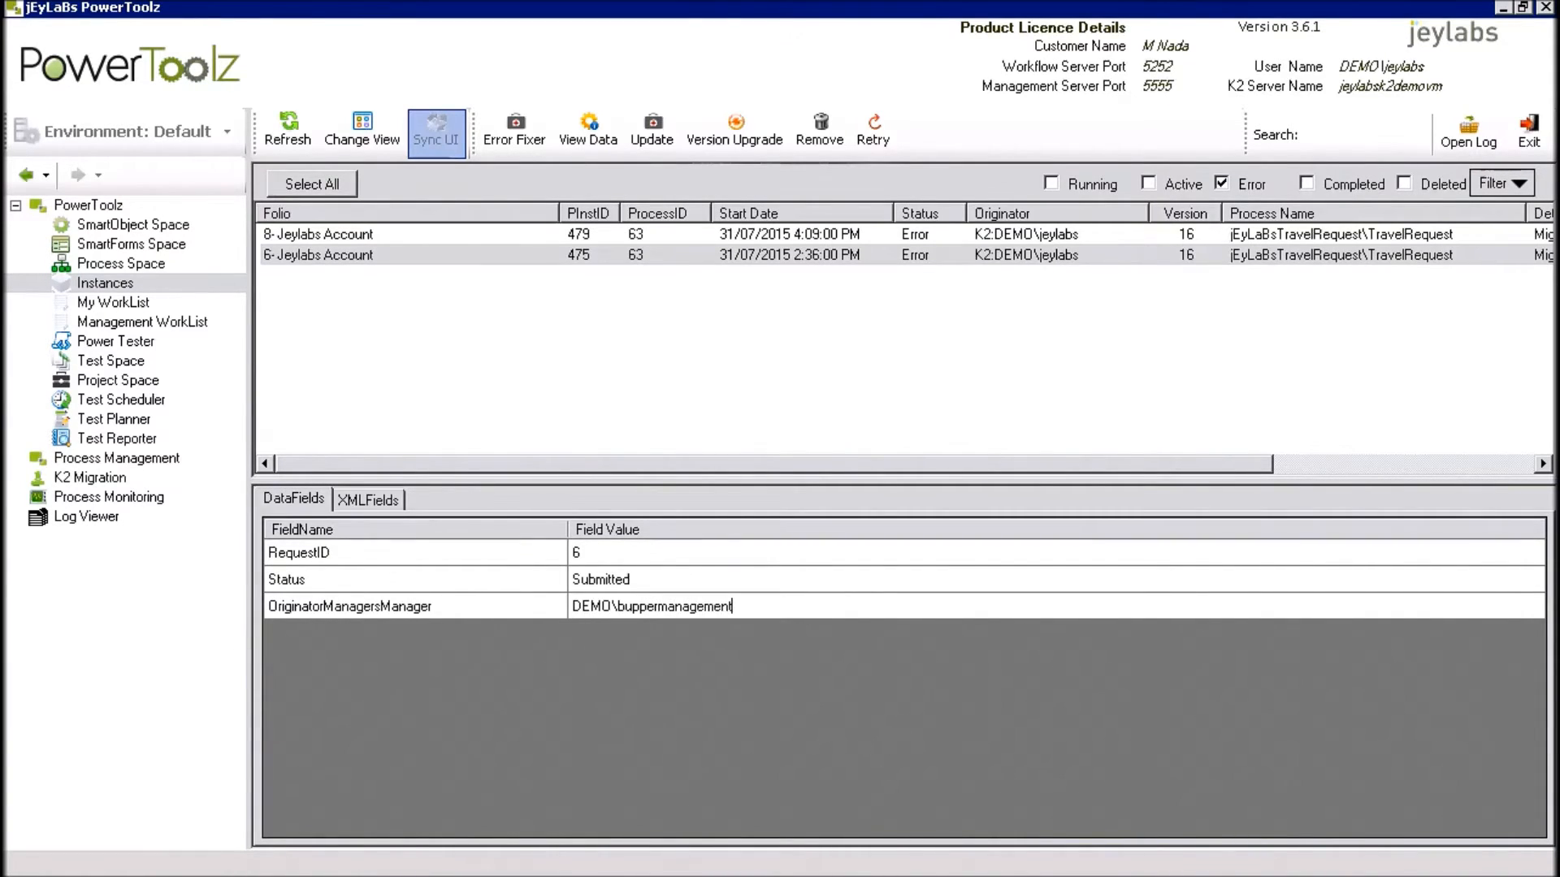
pyautogui.click(652, 606)
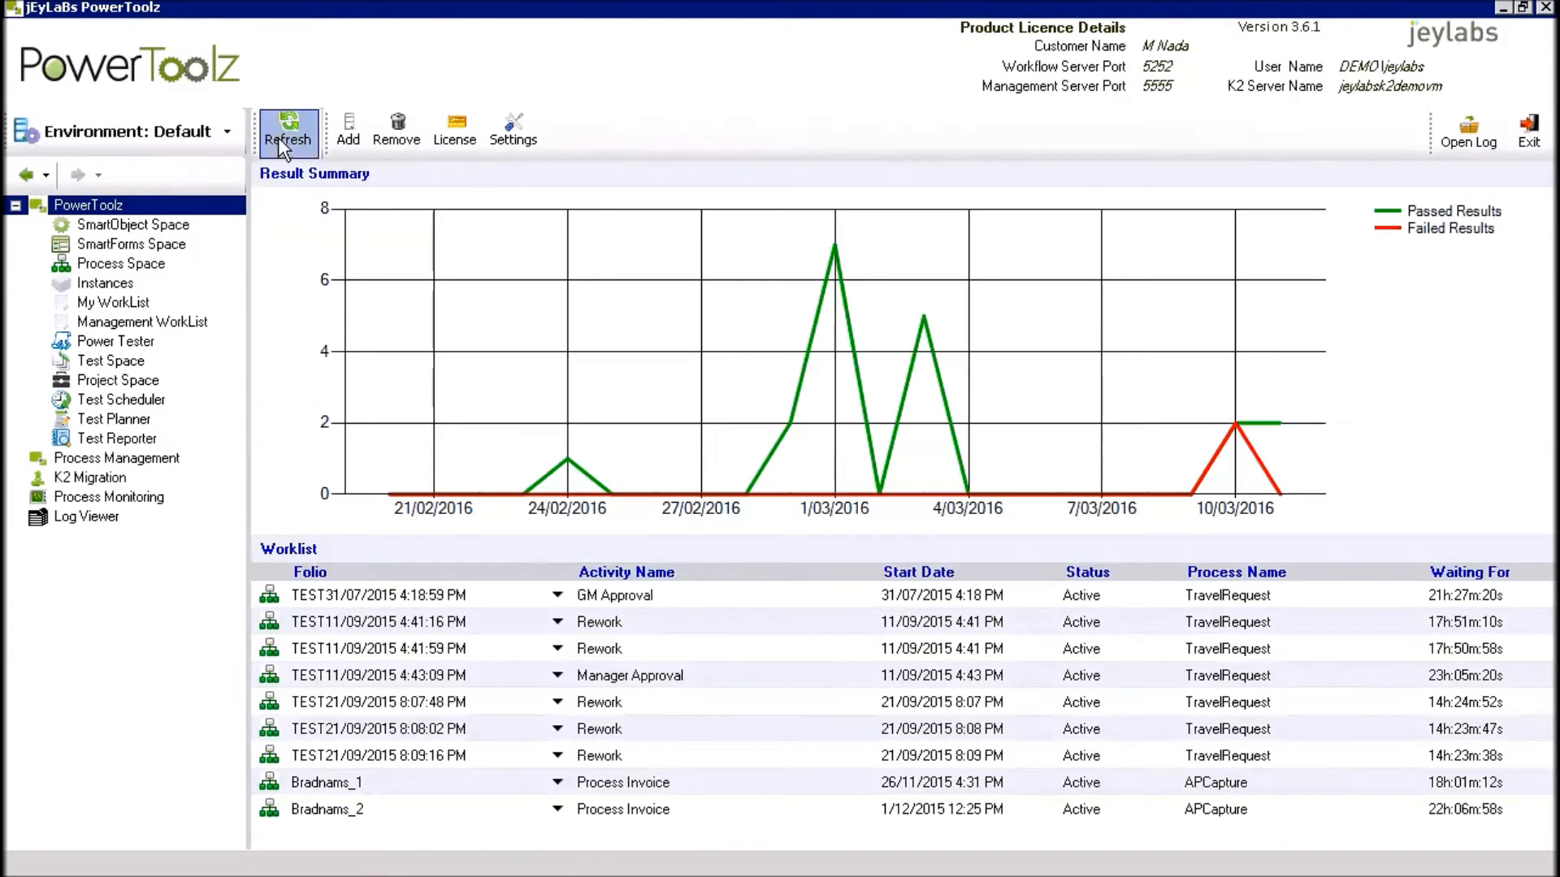
# - List errored TravelRequest instances again and retry the failed 6- Jeylabs Account instance
pyautogui.click(103, 283)
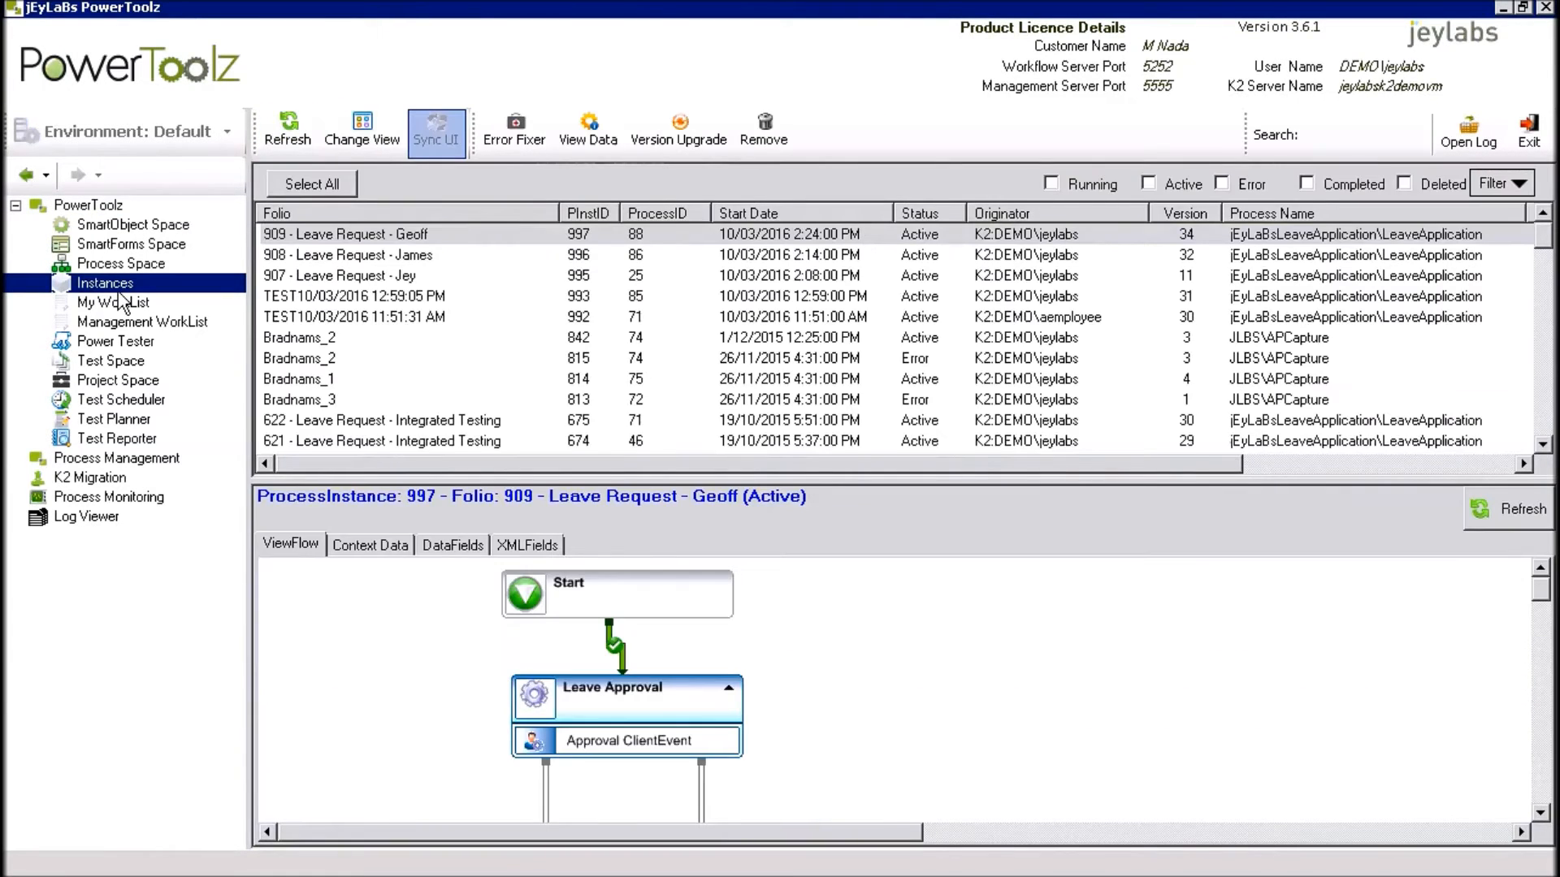
pyautogui.moveTo(1251, 211)
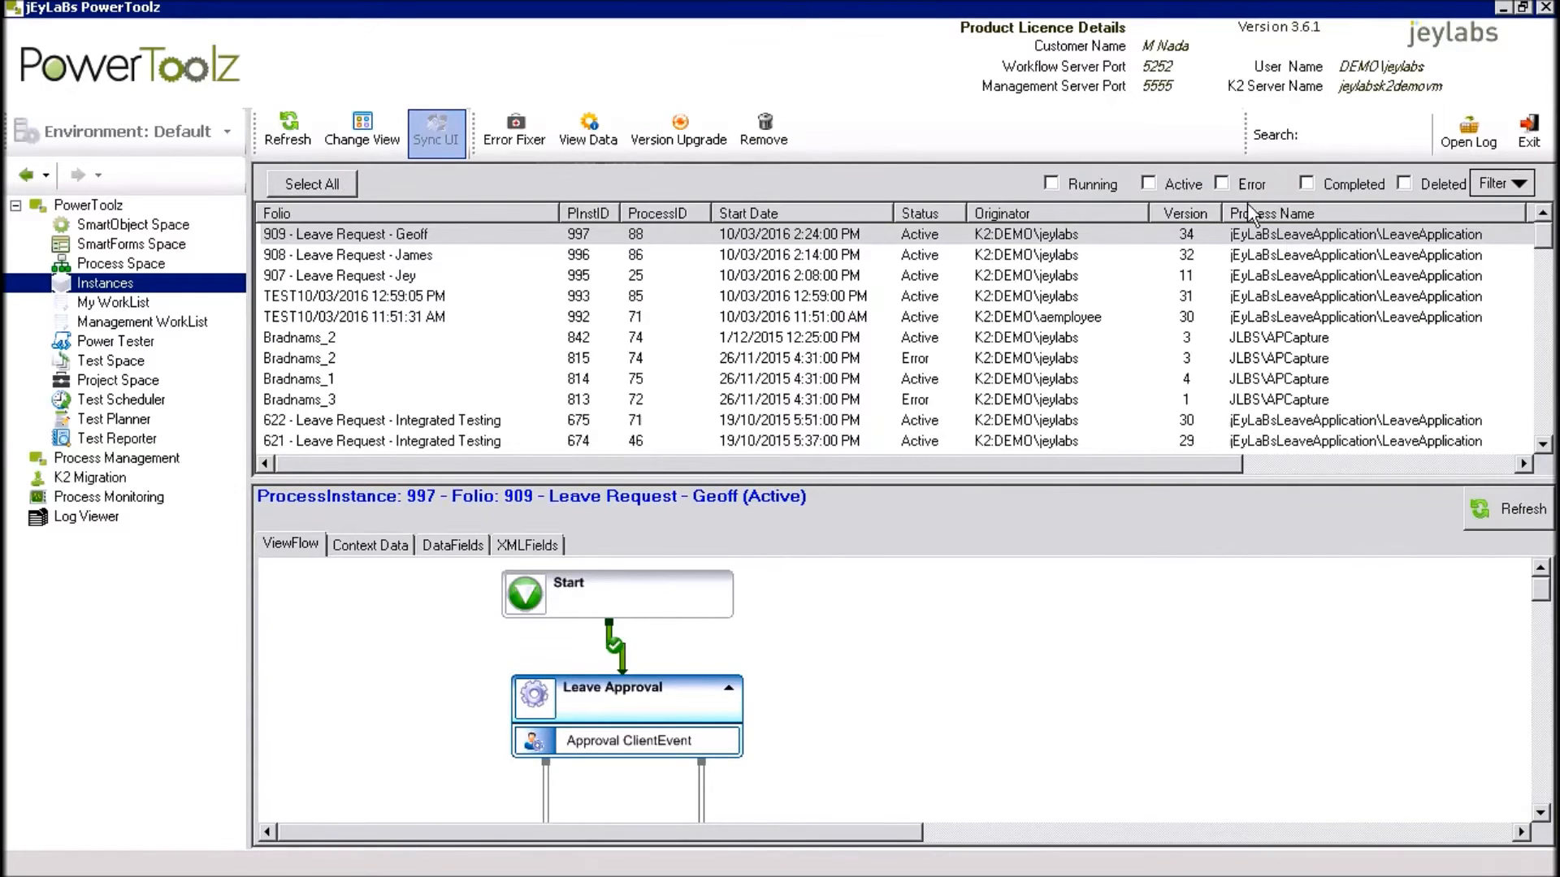
pyautogui.click(1222, 185)
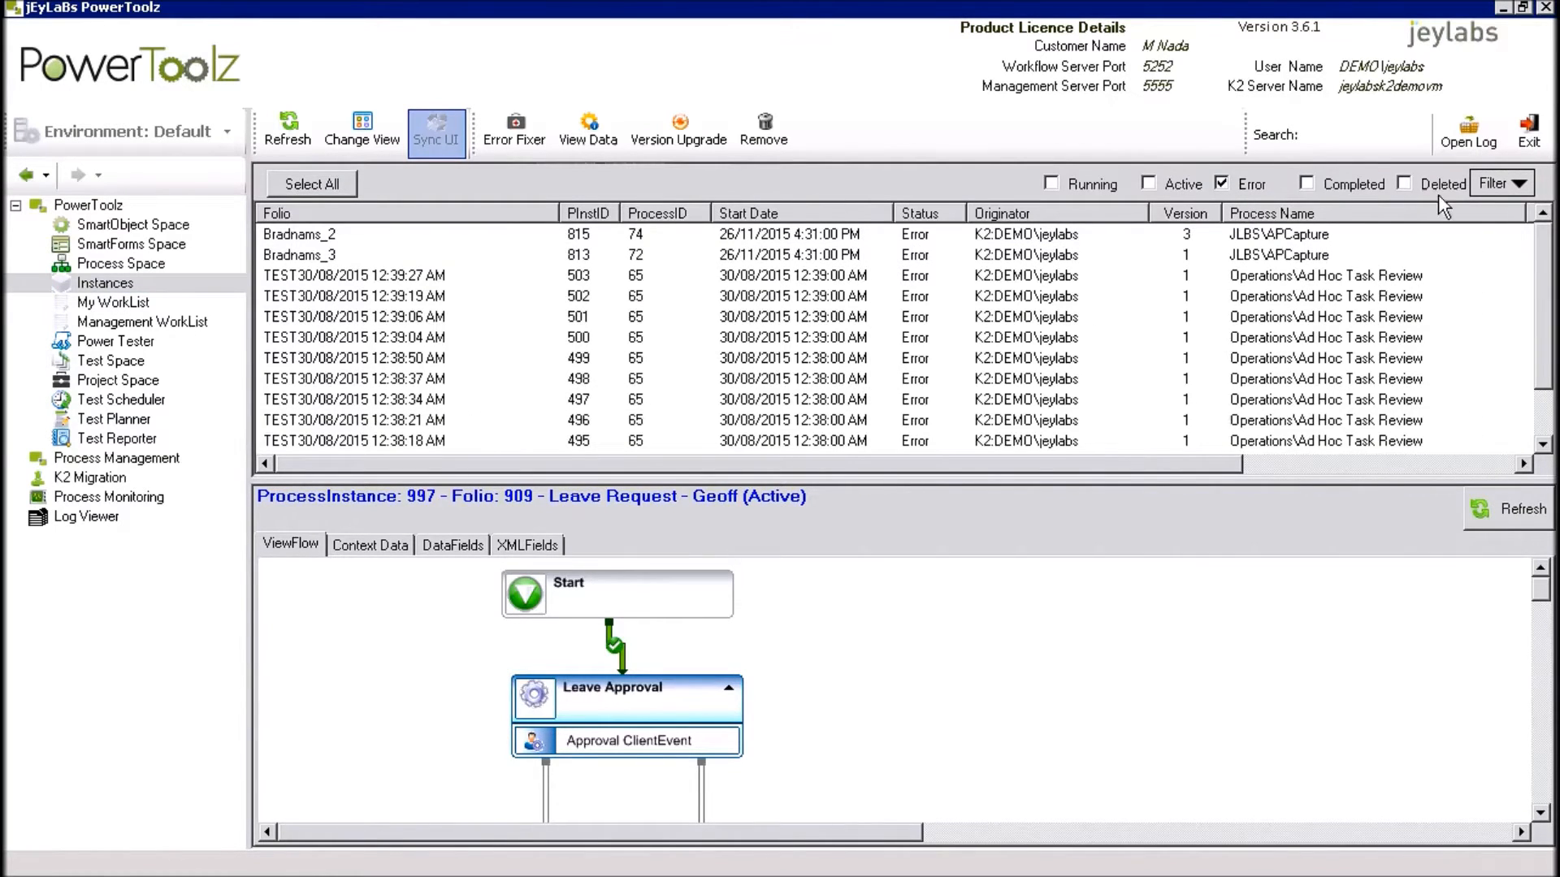
pyautogui.click(1496, 183)
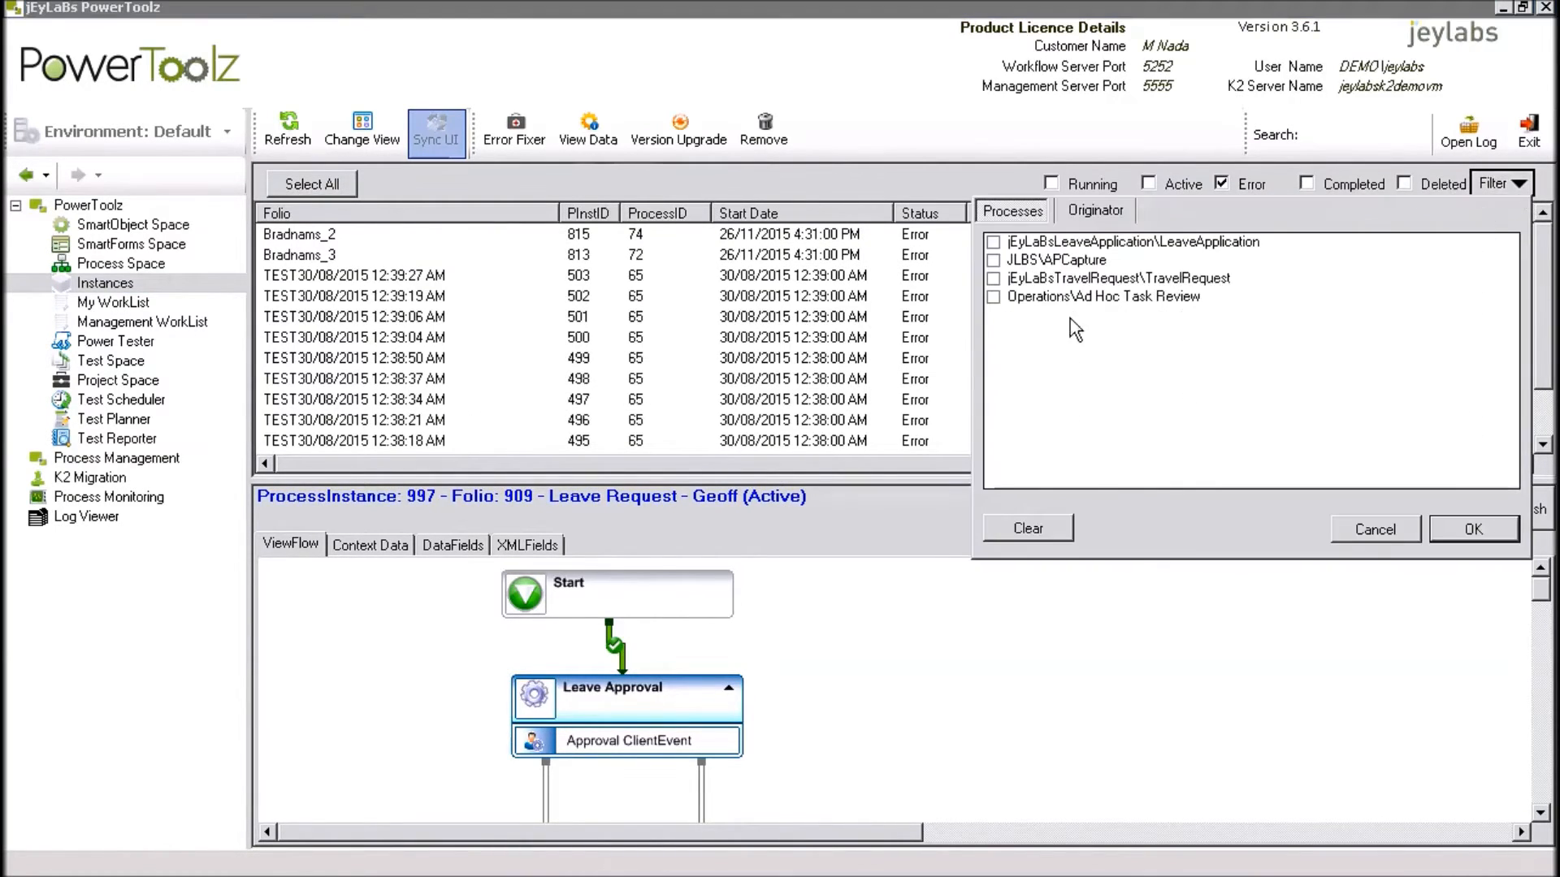
pyautogui.click(992, 279)
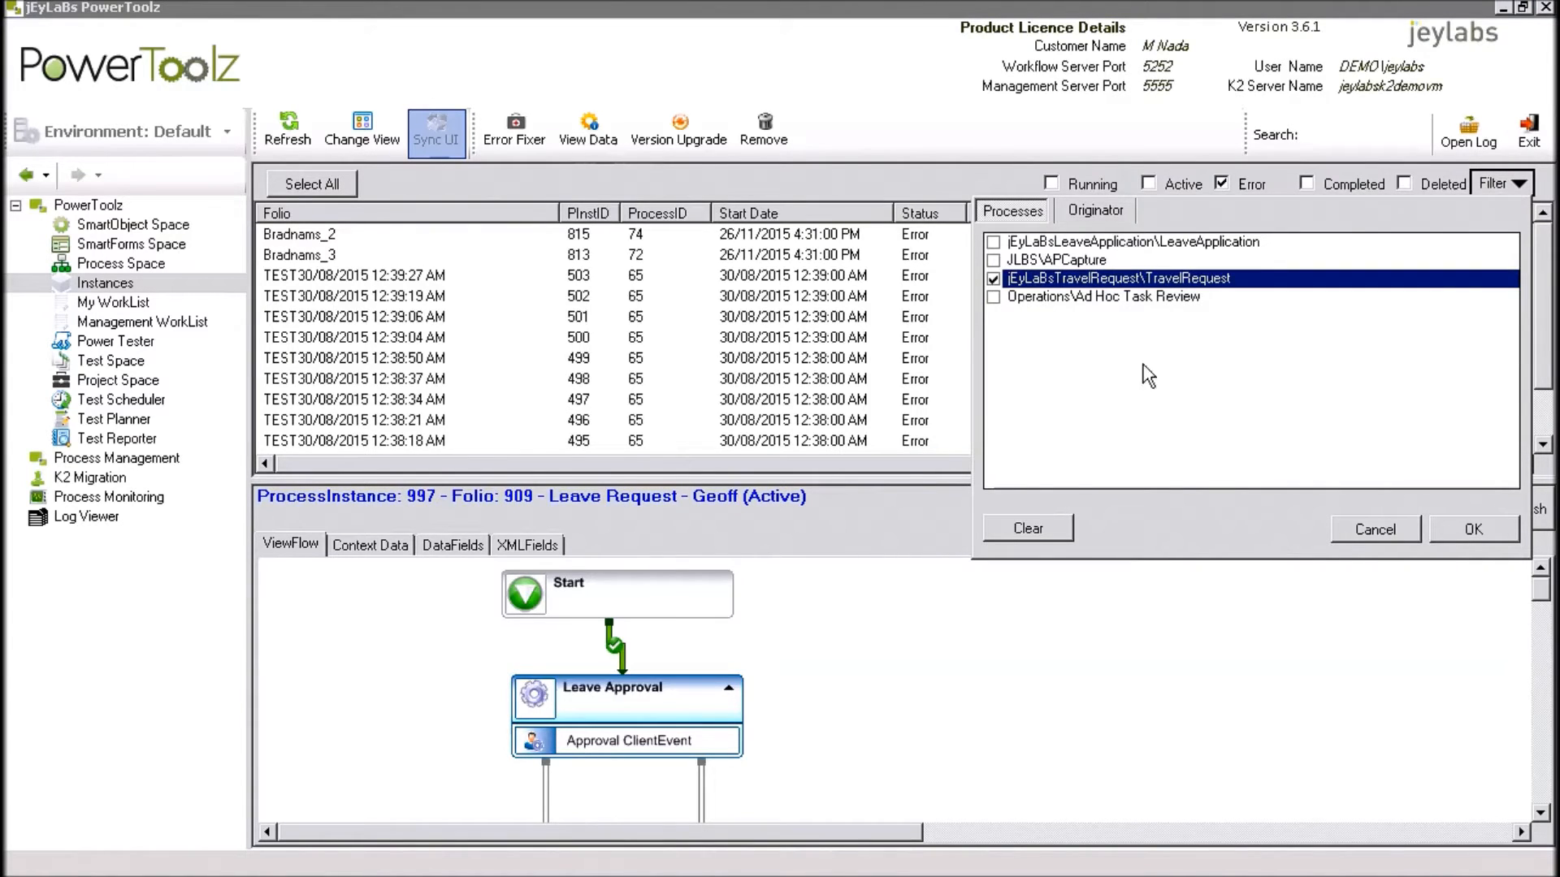
pyautogui.click(1473, 528)
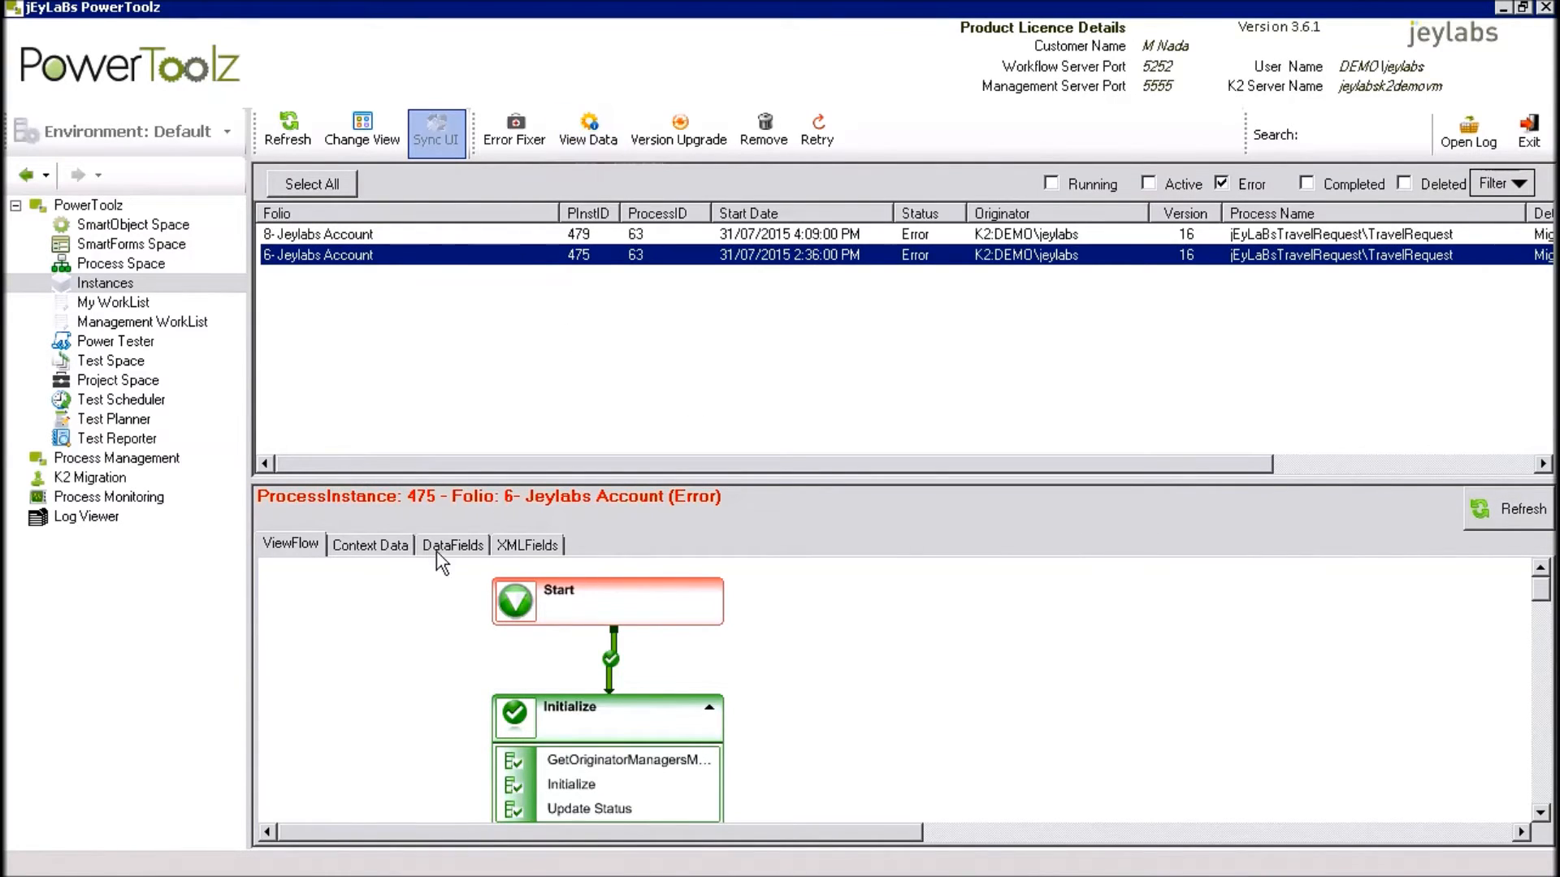
pyautogui.click(451, 545)
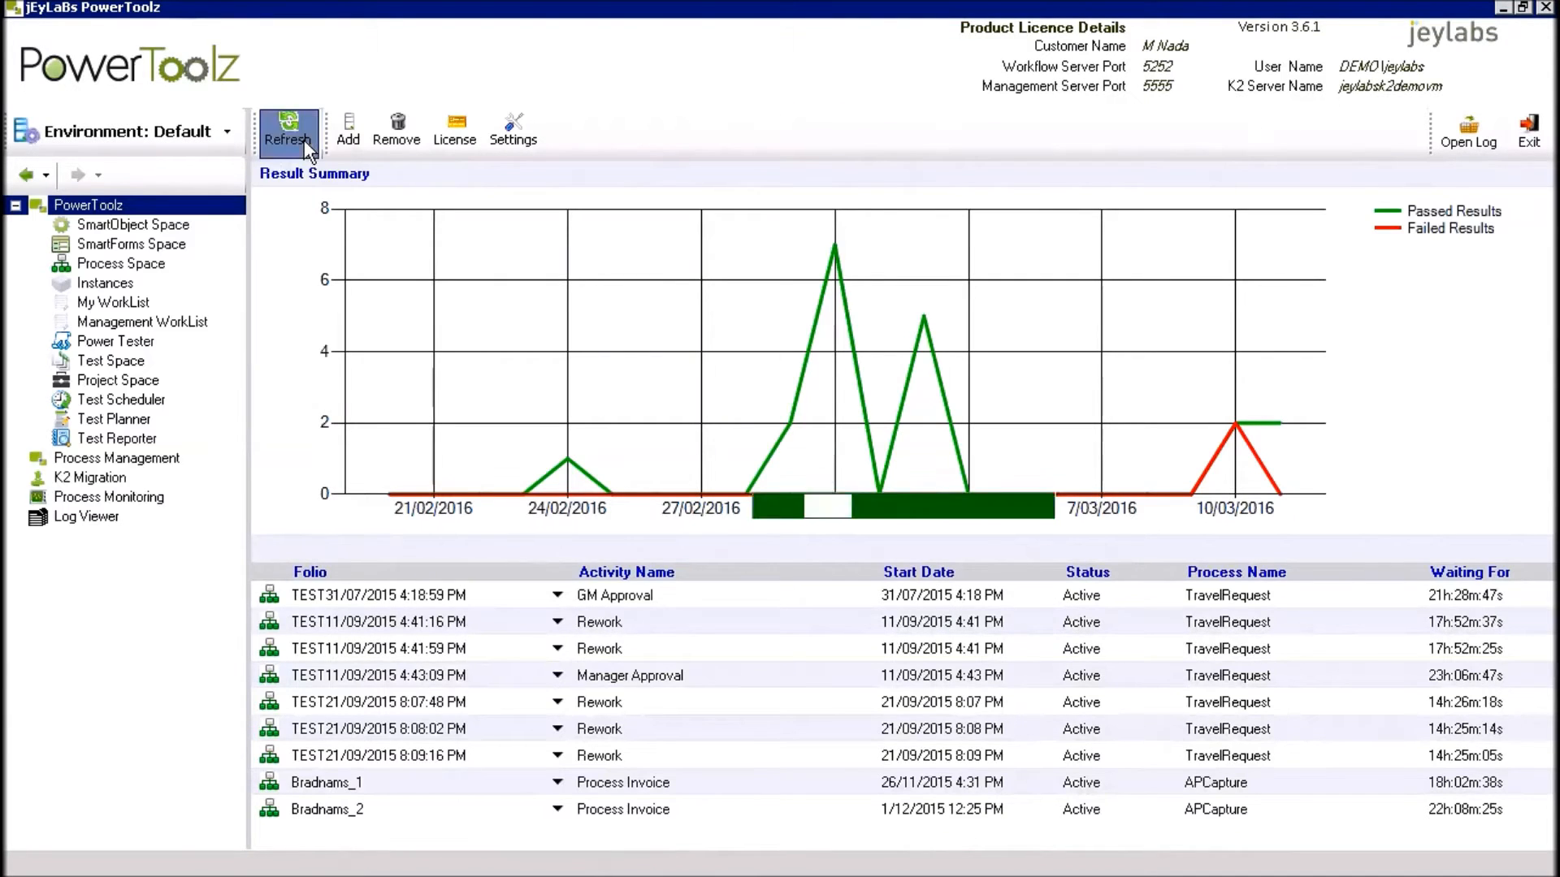
# - Filter instances to TravelRequest and clear Error: 6- Jeylabs Account is Active, 8- still errored
pyautogui.click(104, 283)
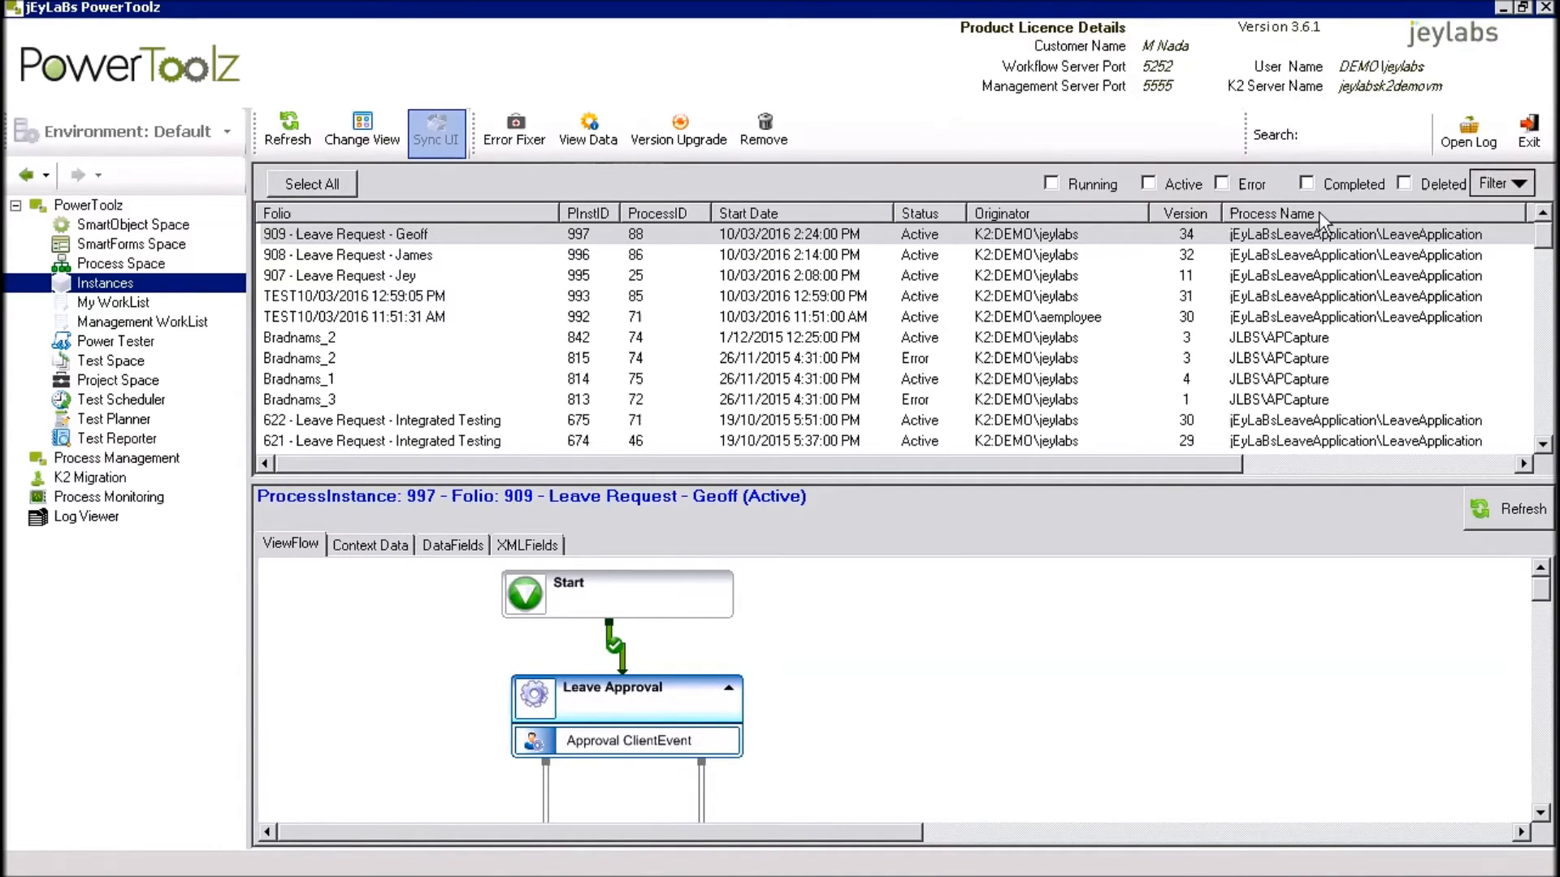
pyautogui.click(1223, 184)
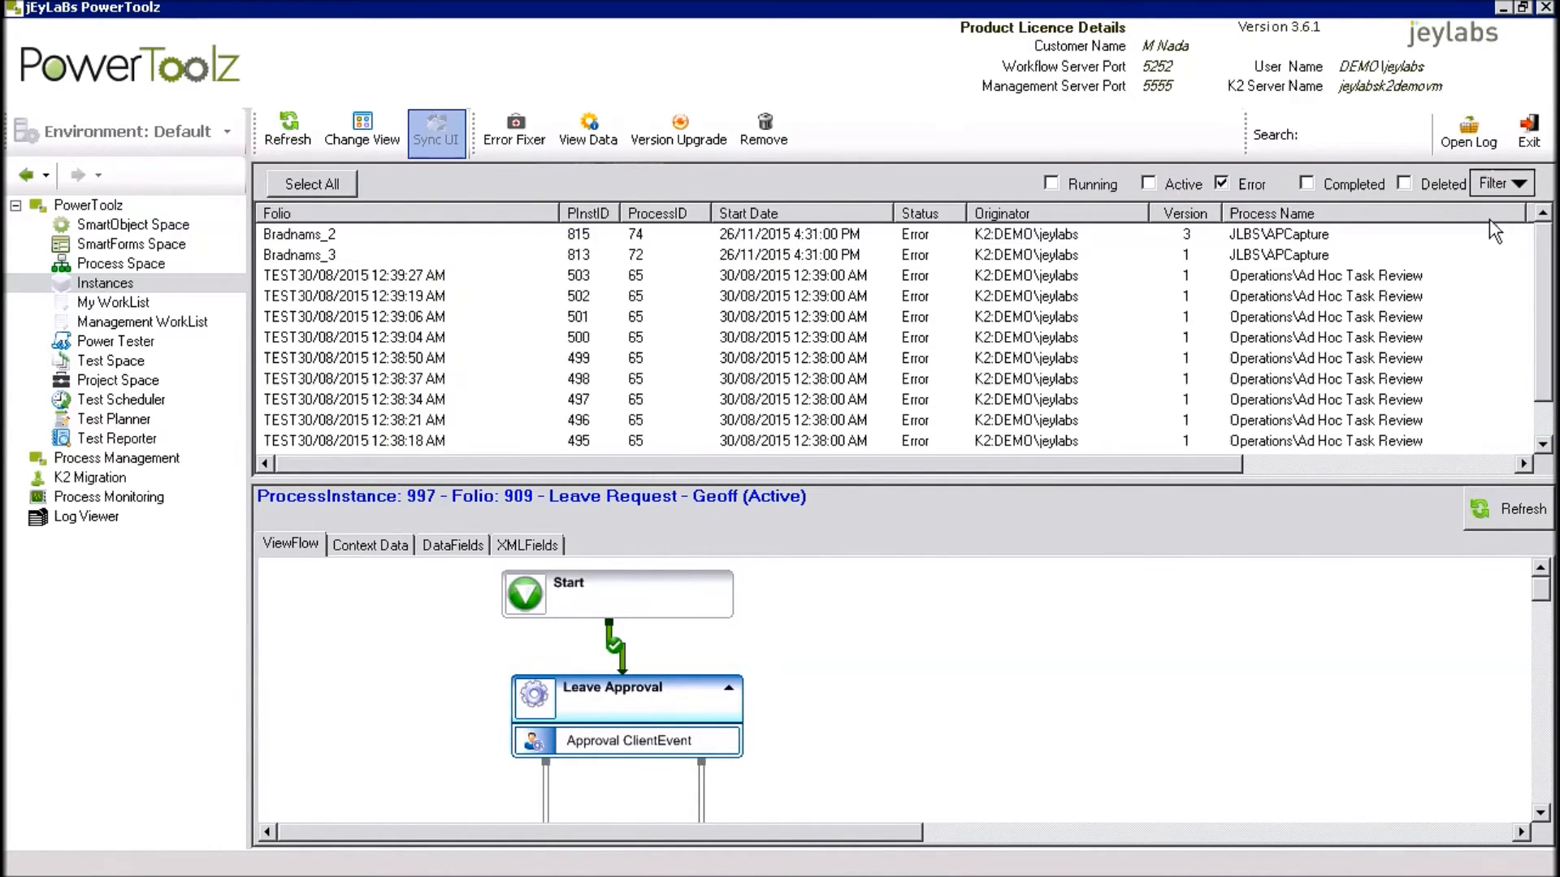
pyautogui.moveTo(1498, 183)
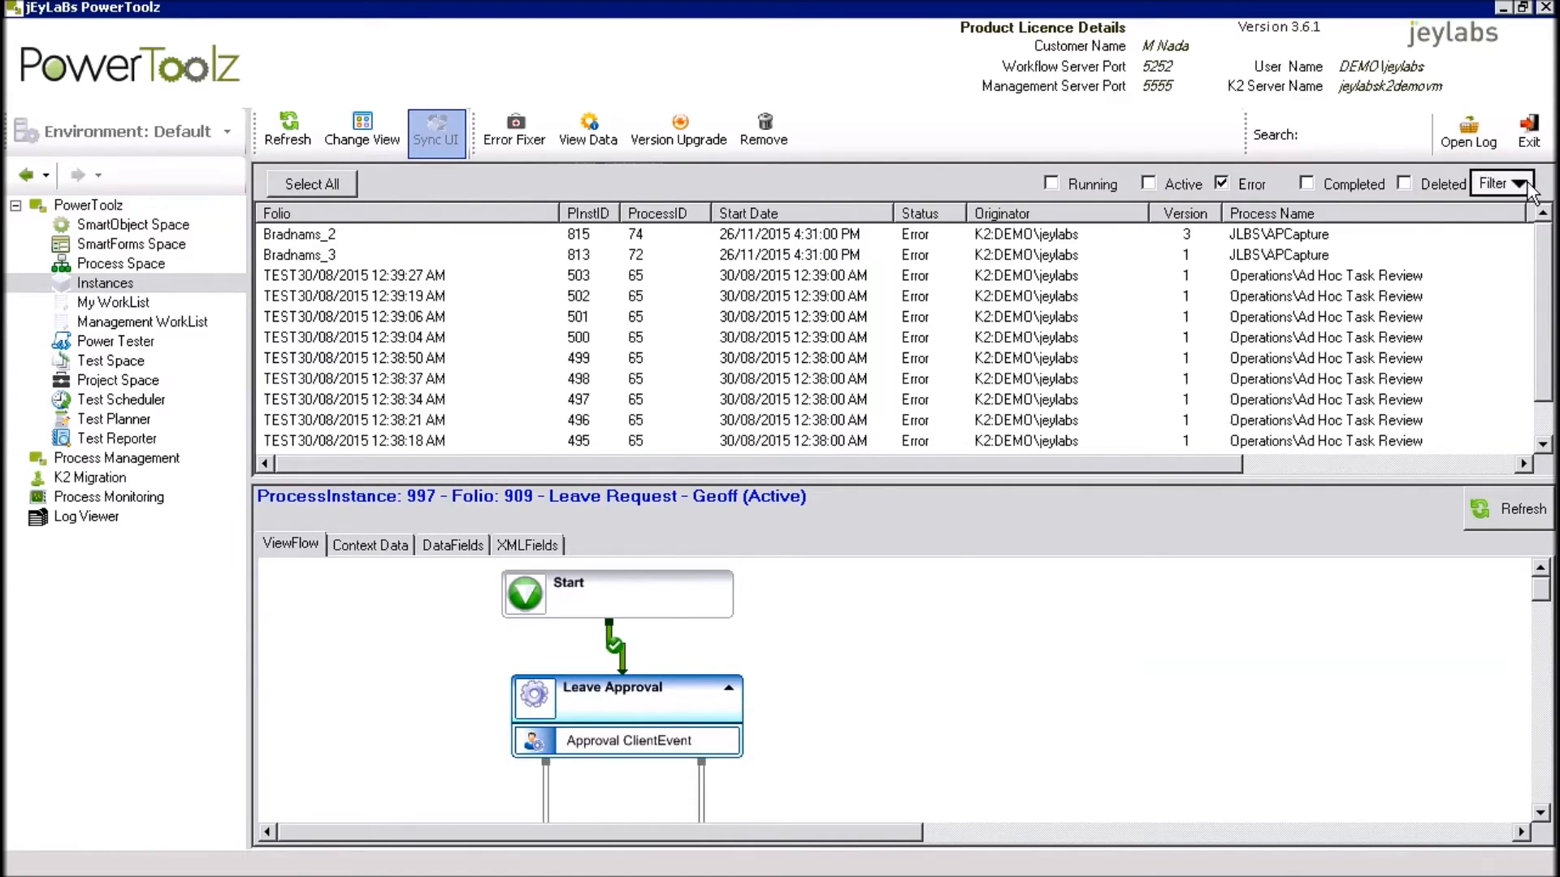
pyautogui.click(1511, 183)
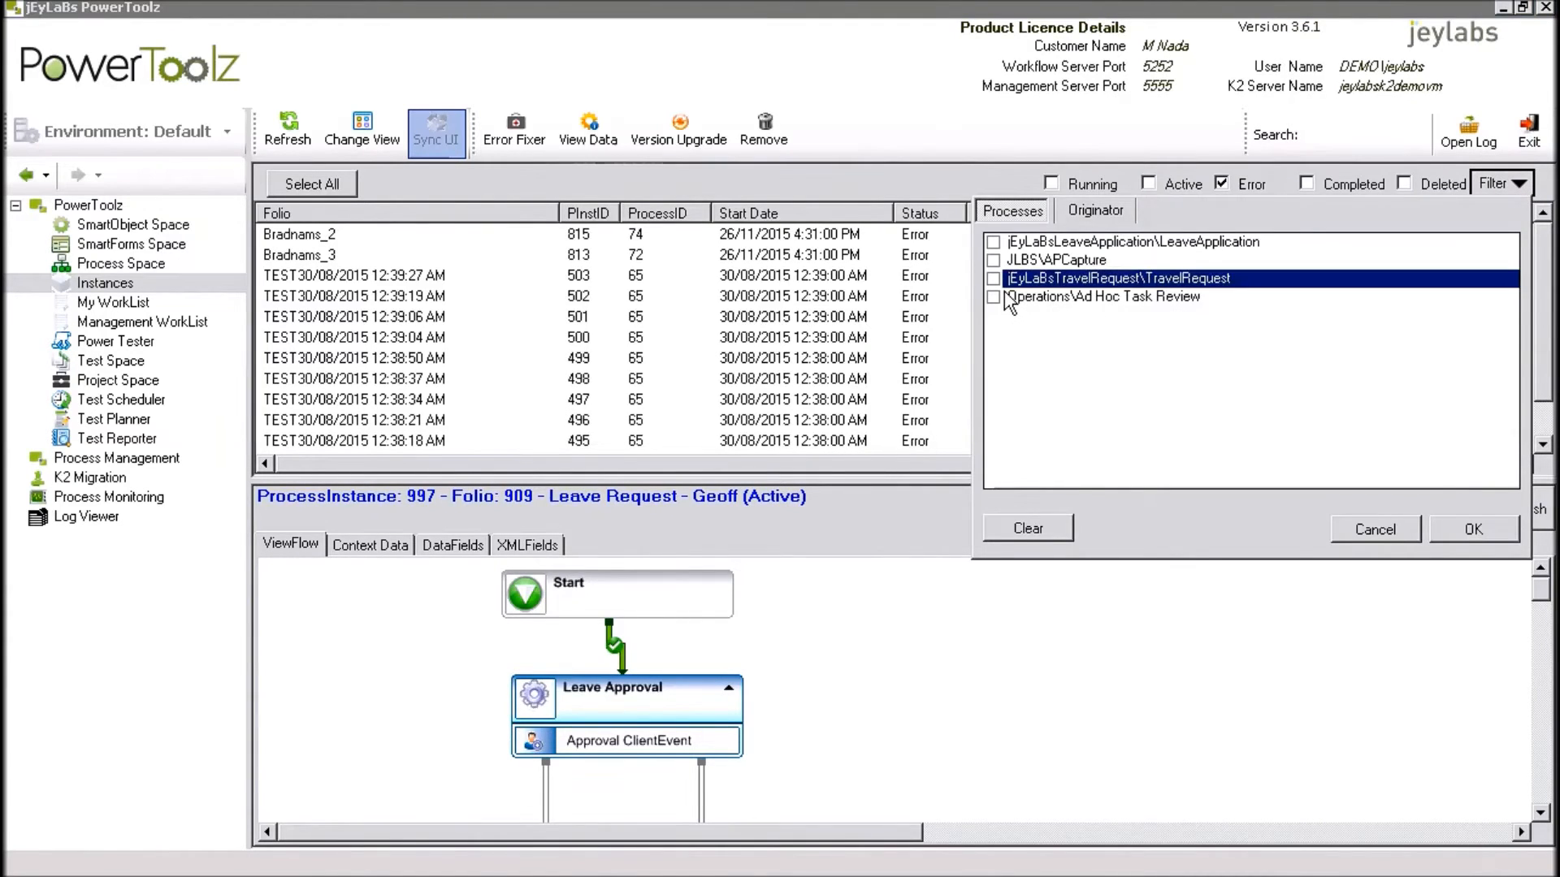
pyautogui.click(1473, 528)
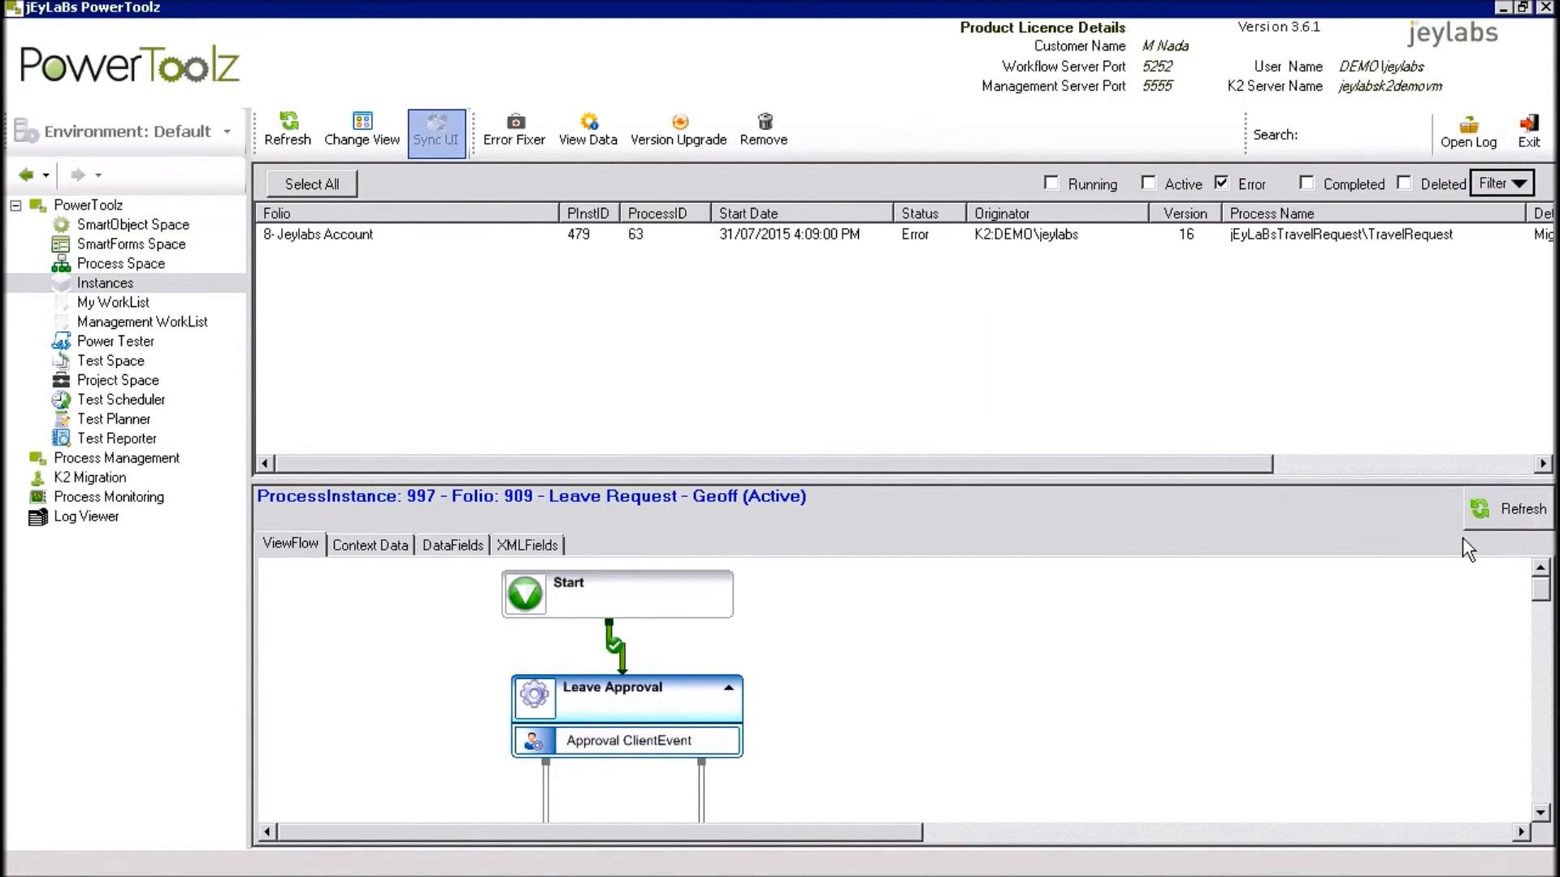
pyautogui.moveTo(668, 289)
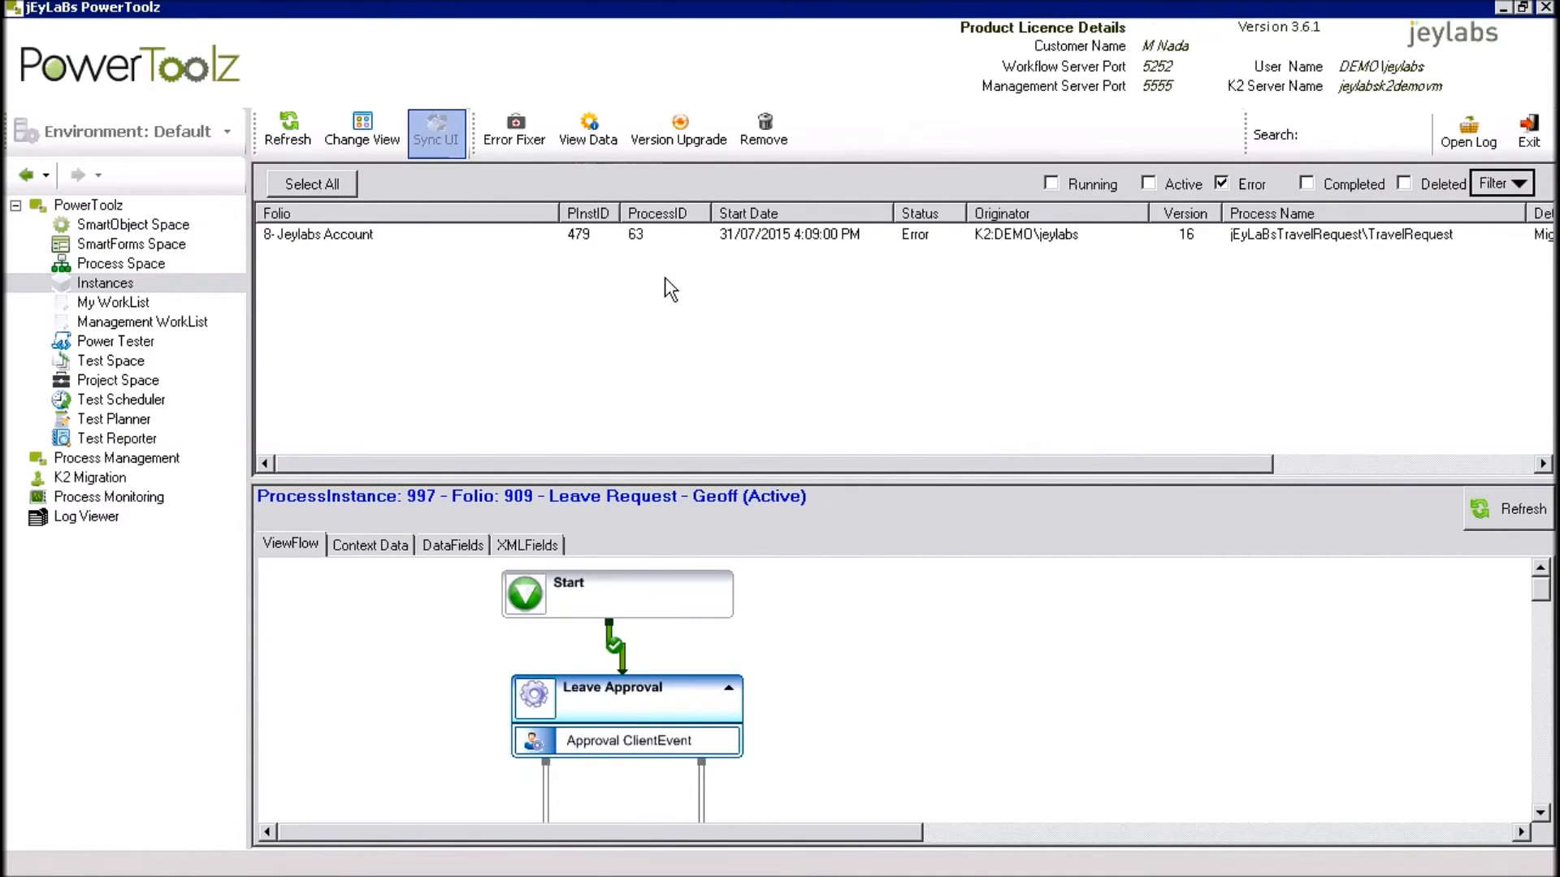
pyautogui.moveTo(602, 286)
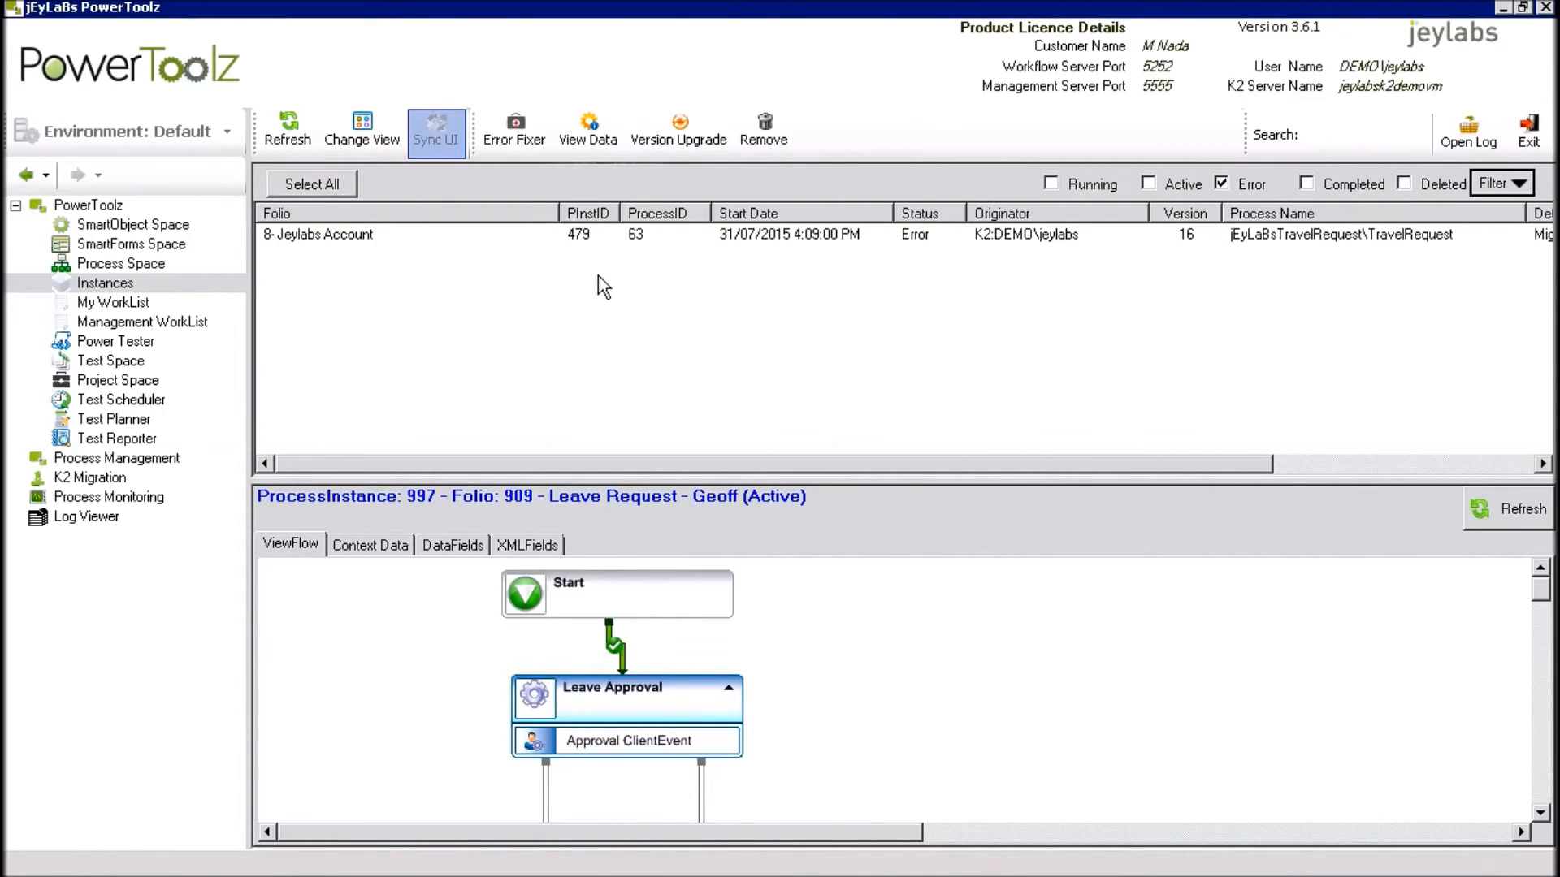
pyautogui.moveTo(1339, 367)
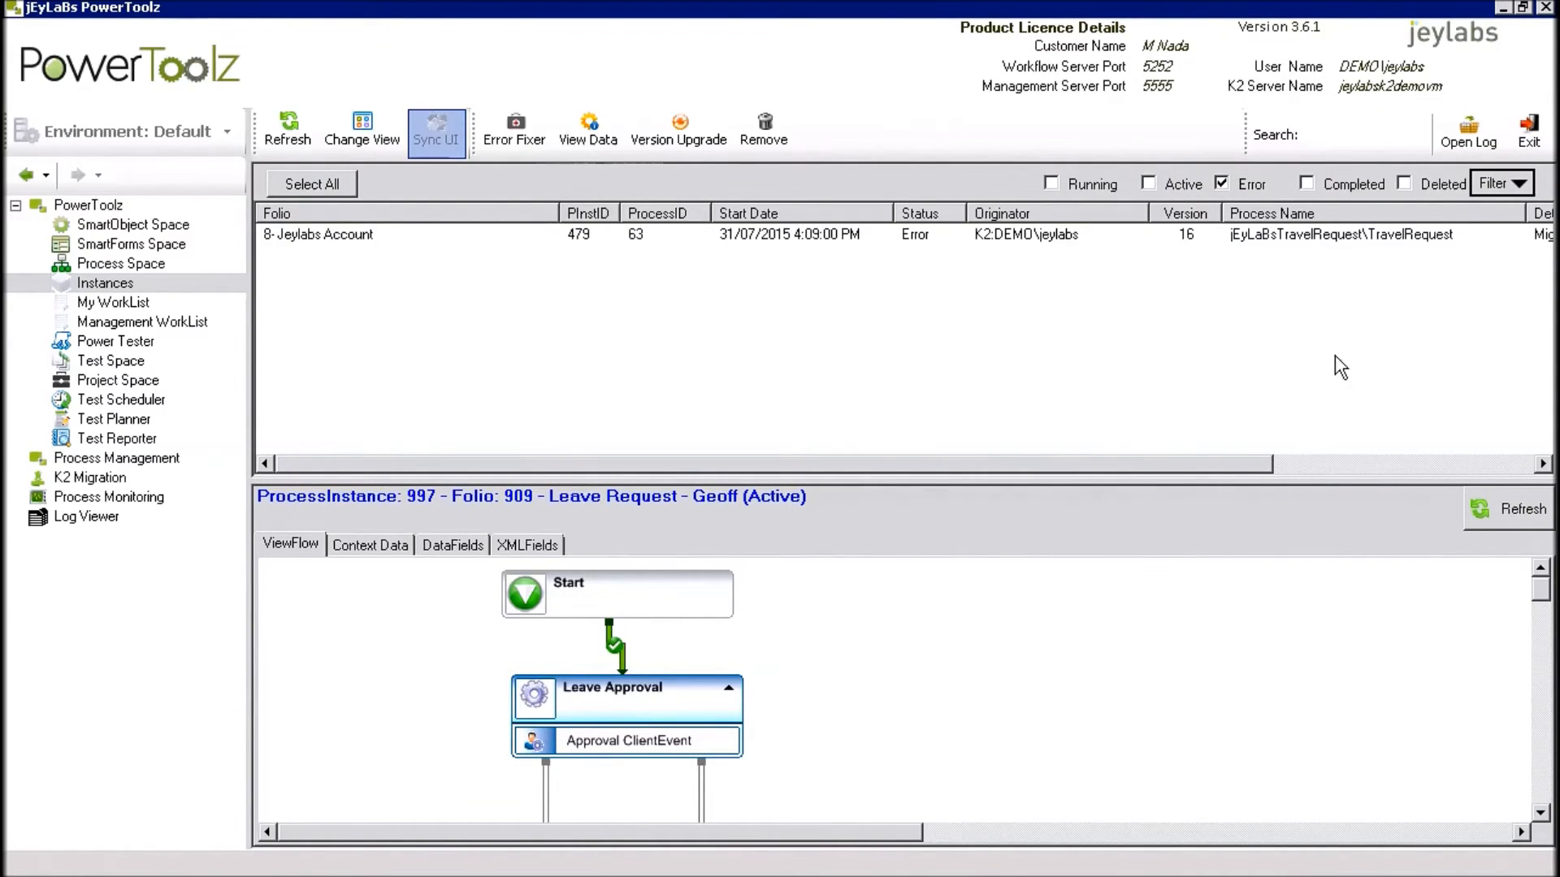
pyautogui.click(1222, 184)
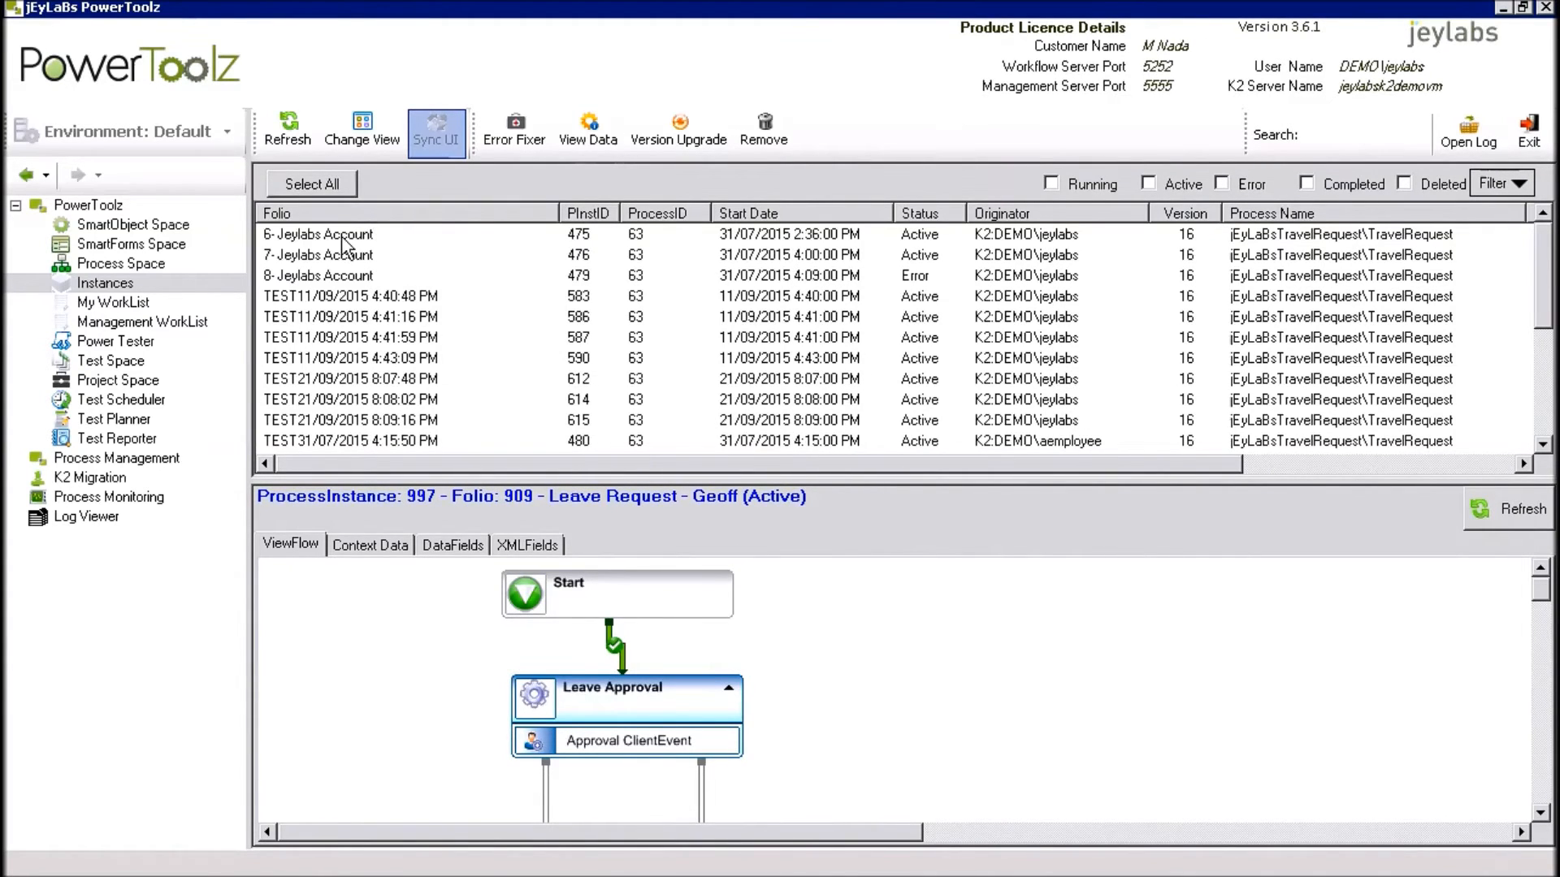
# - Confirm 6- Jeylabs Account's flow has reached GM Approval, then return to the home overview
pyautogui.click(319, 234)
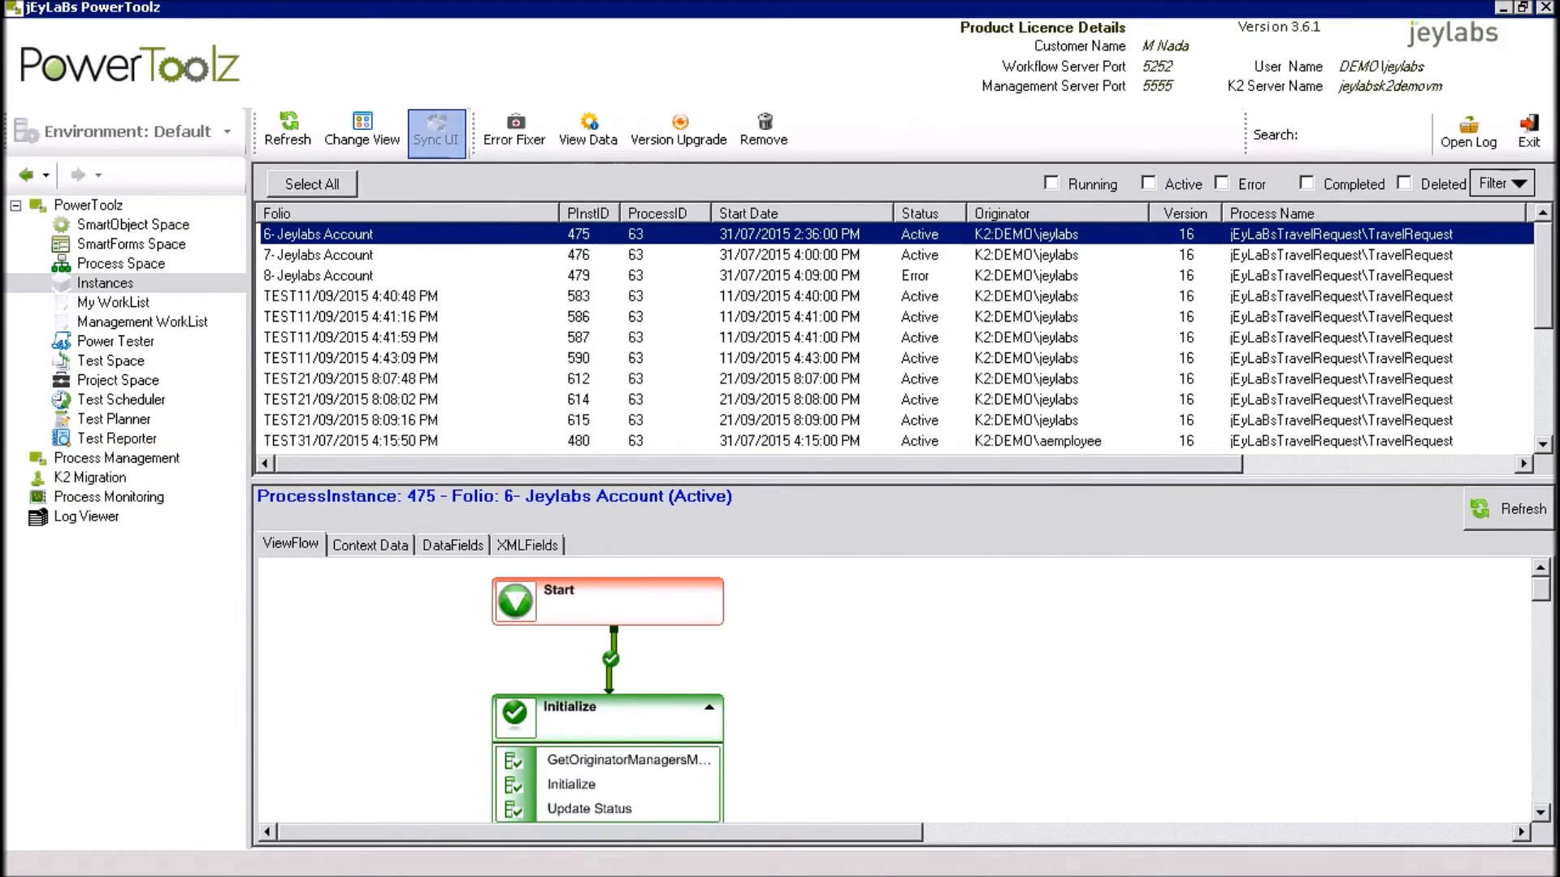
pyautogui.scroll(-3)
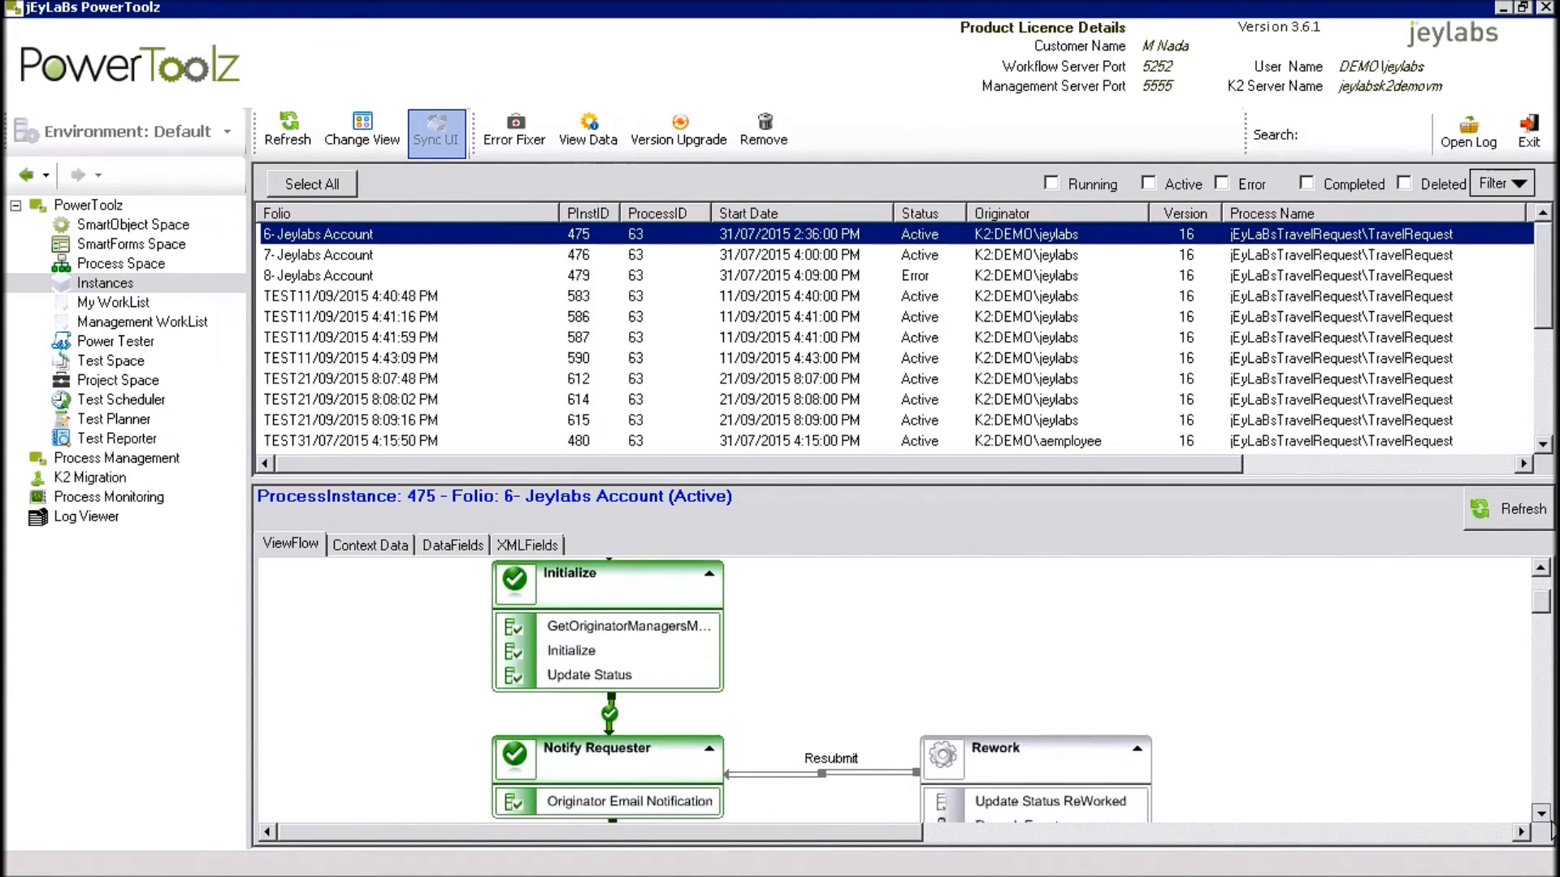
pyautogui.scroll(-3)
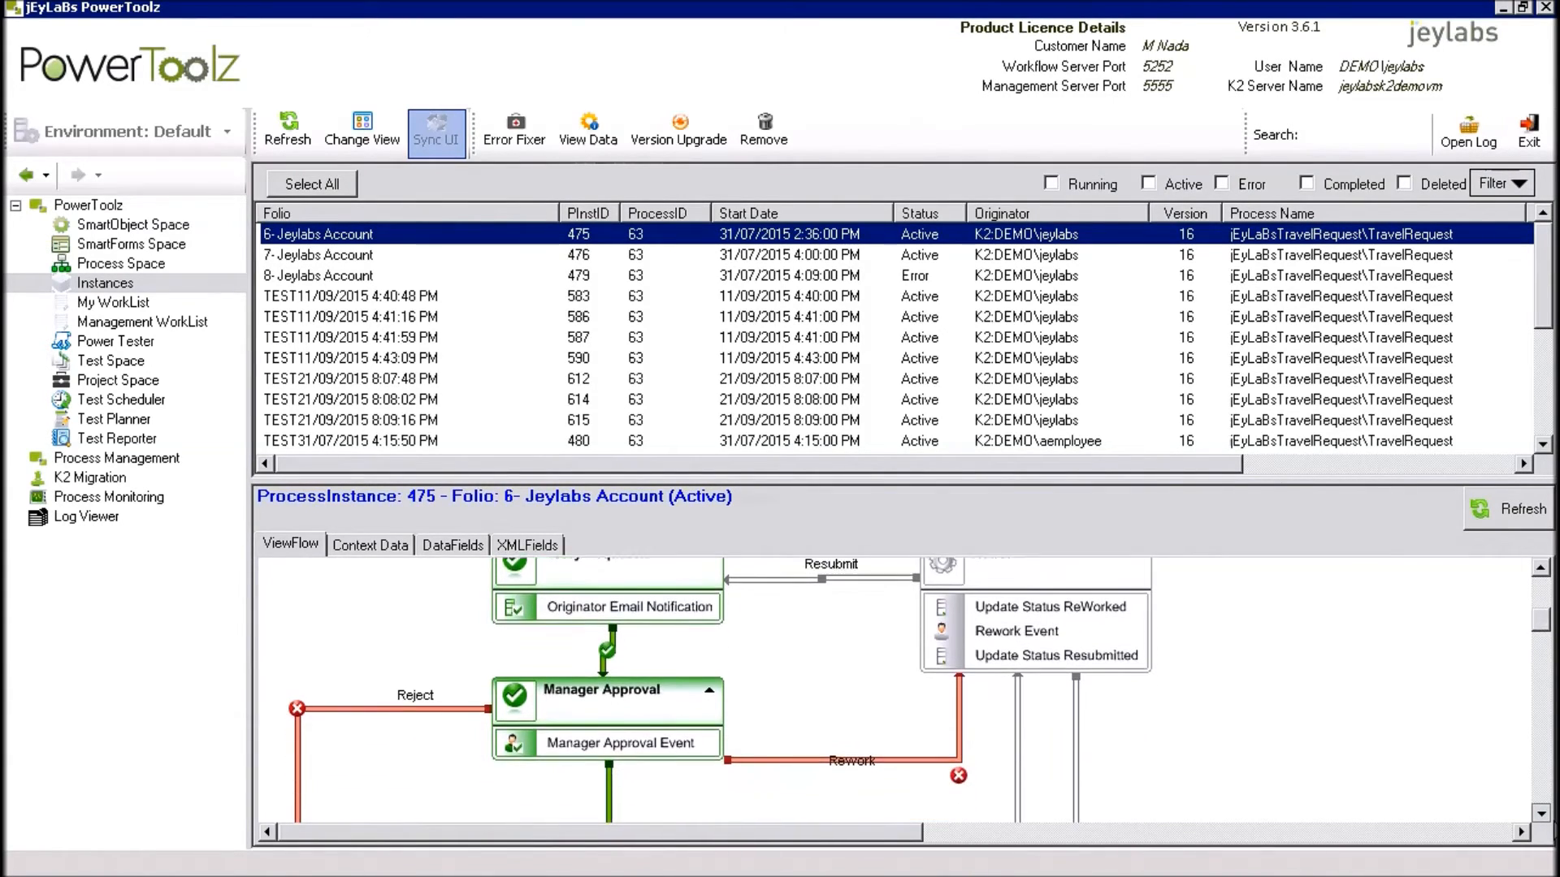
pyautogui.scroll(-3)
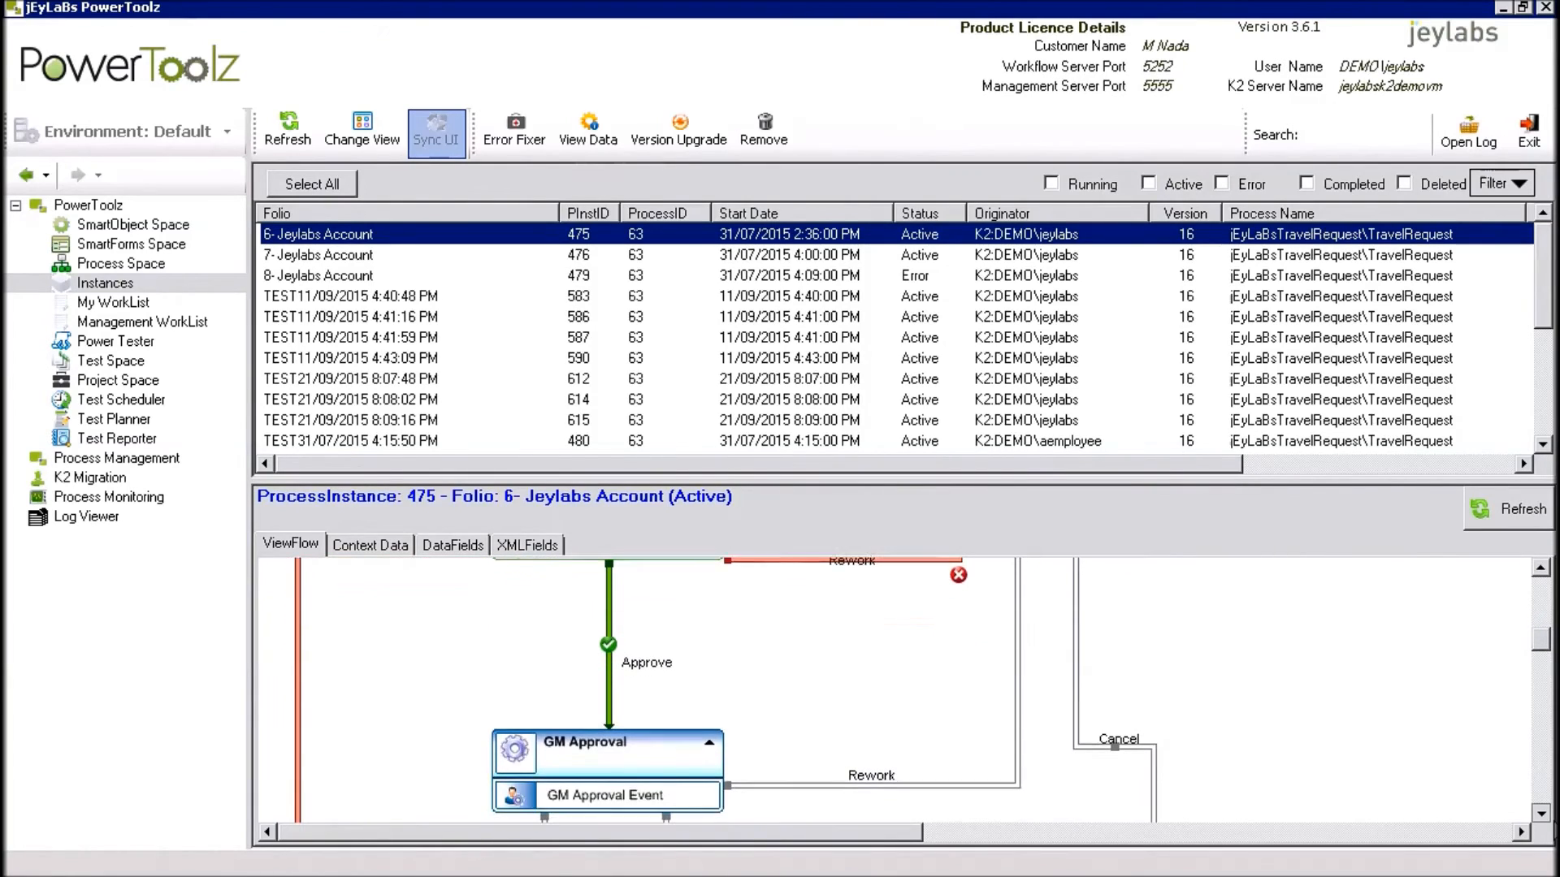
pyautogui.scroll(3)
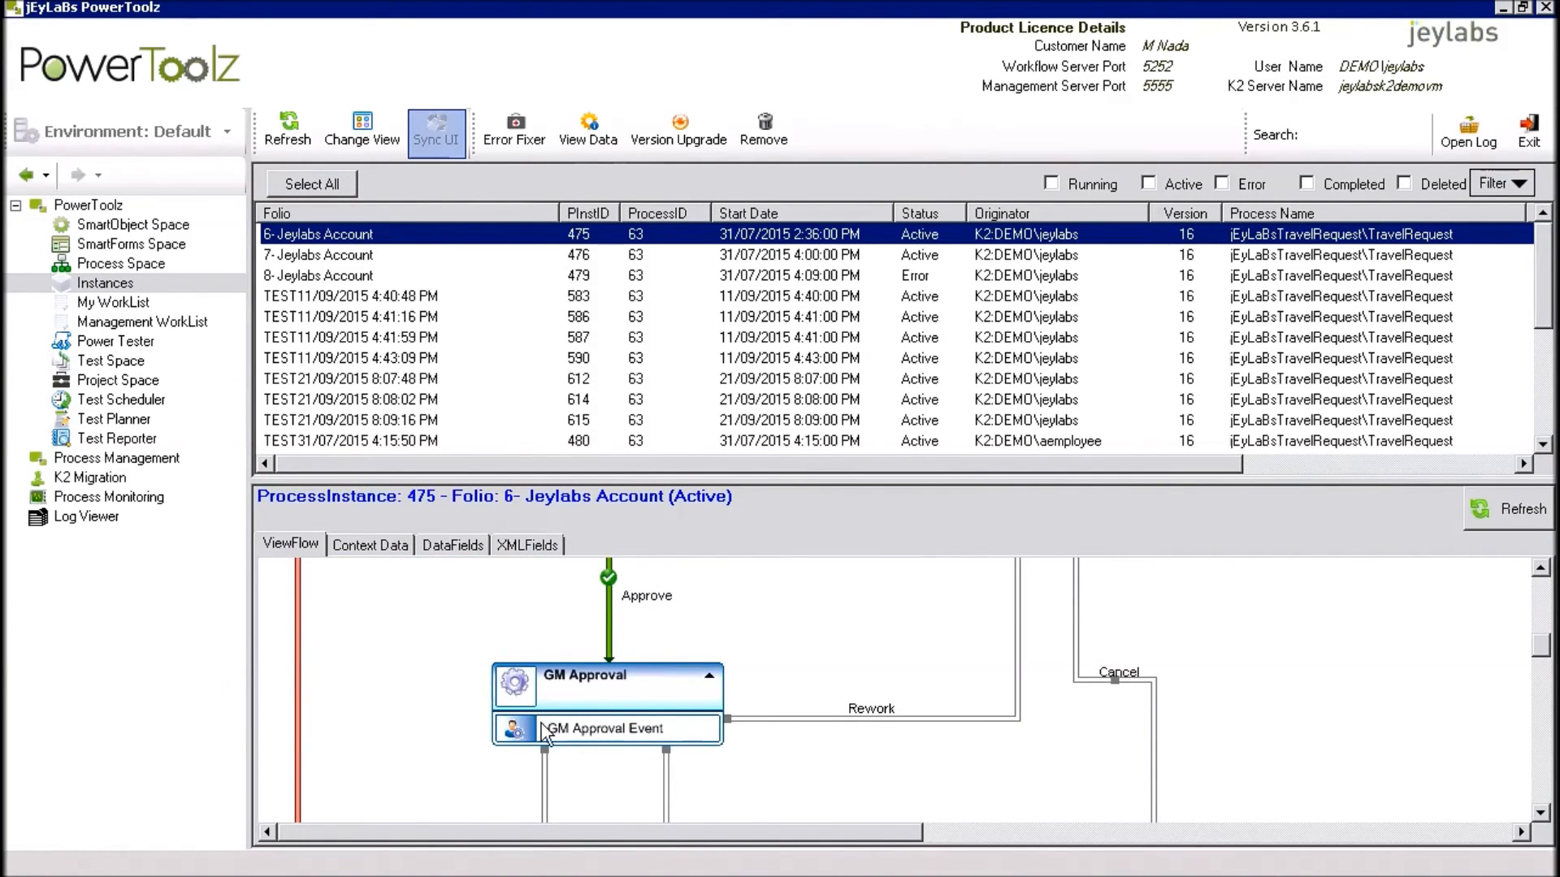
pyautogui.moveTo(656, 781)
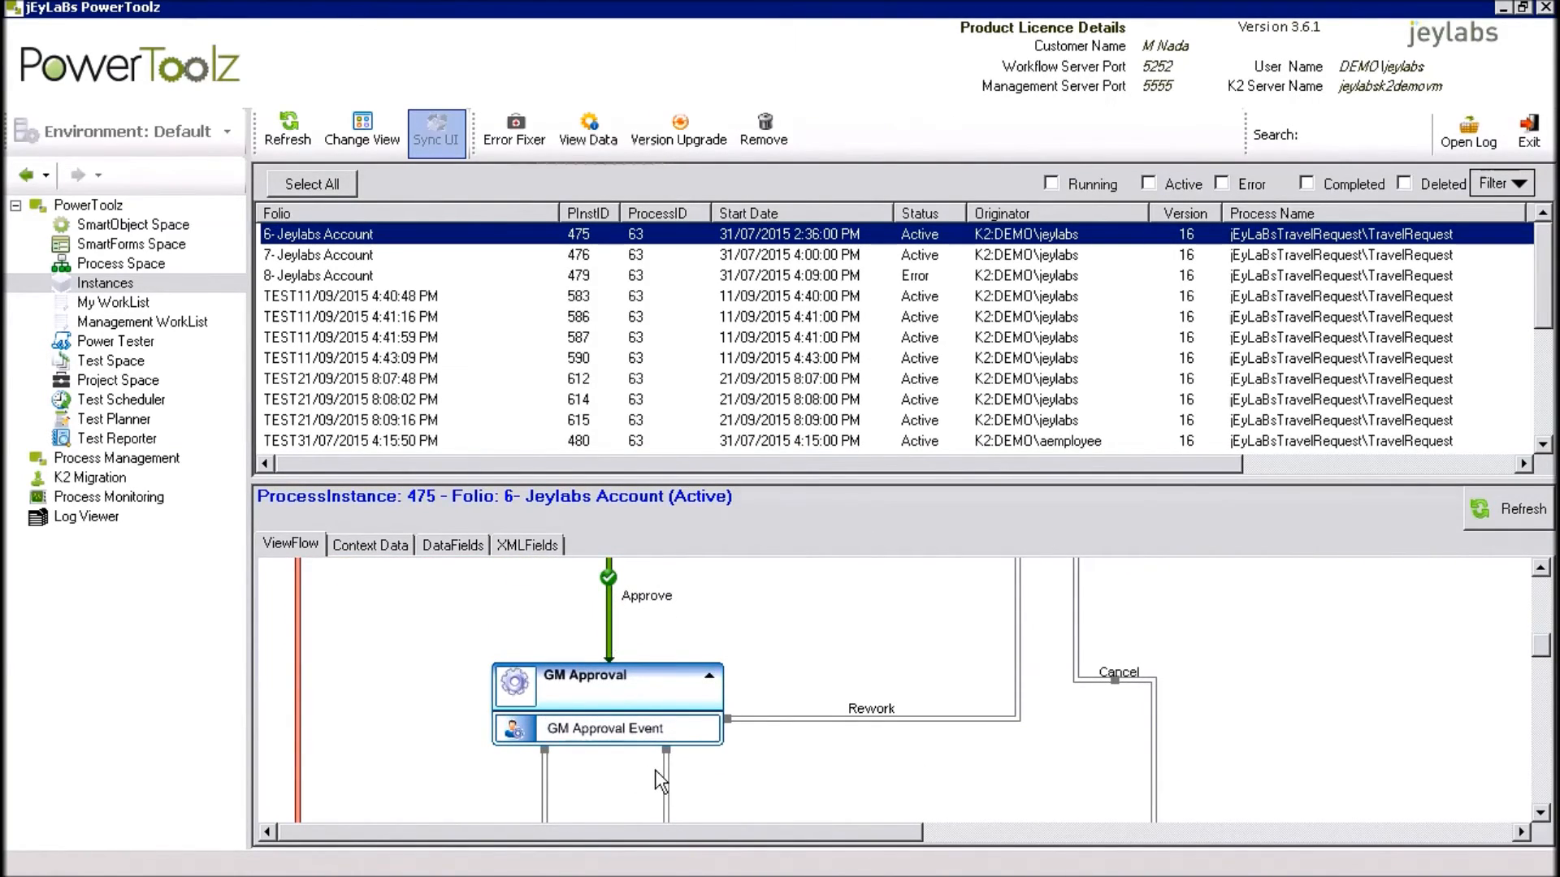
pyautogui.moveTo(642, 632)
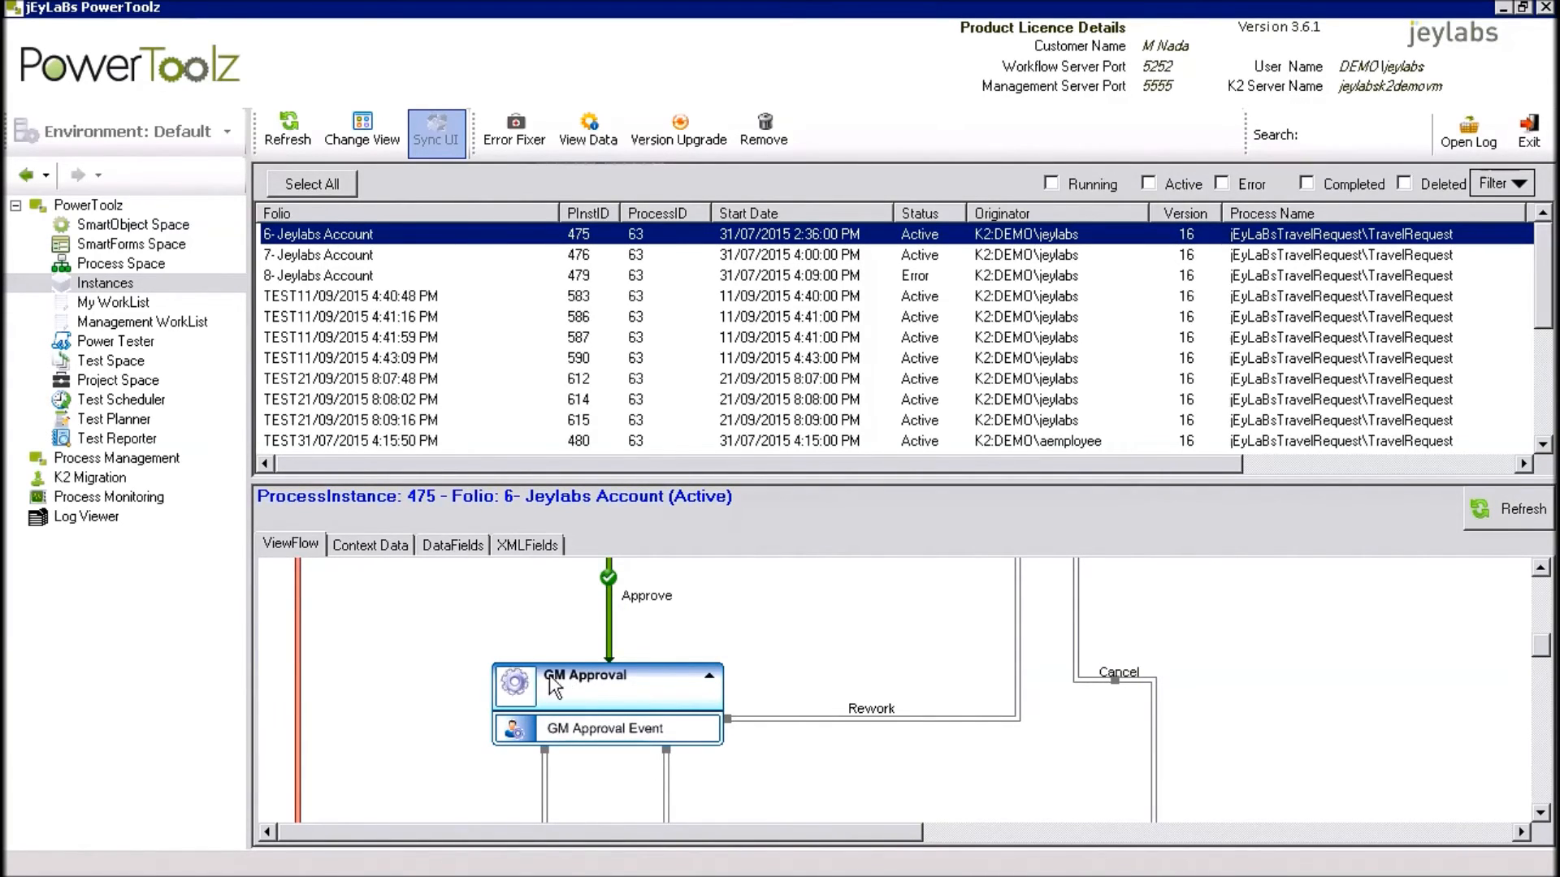
pyautogui.moveTo(236, 699)
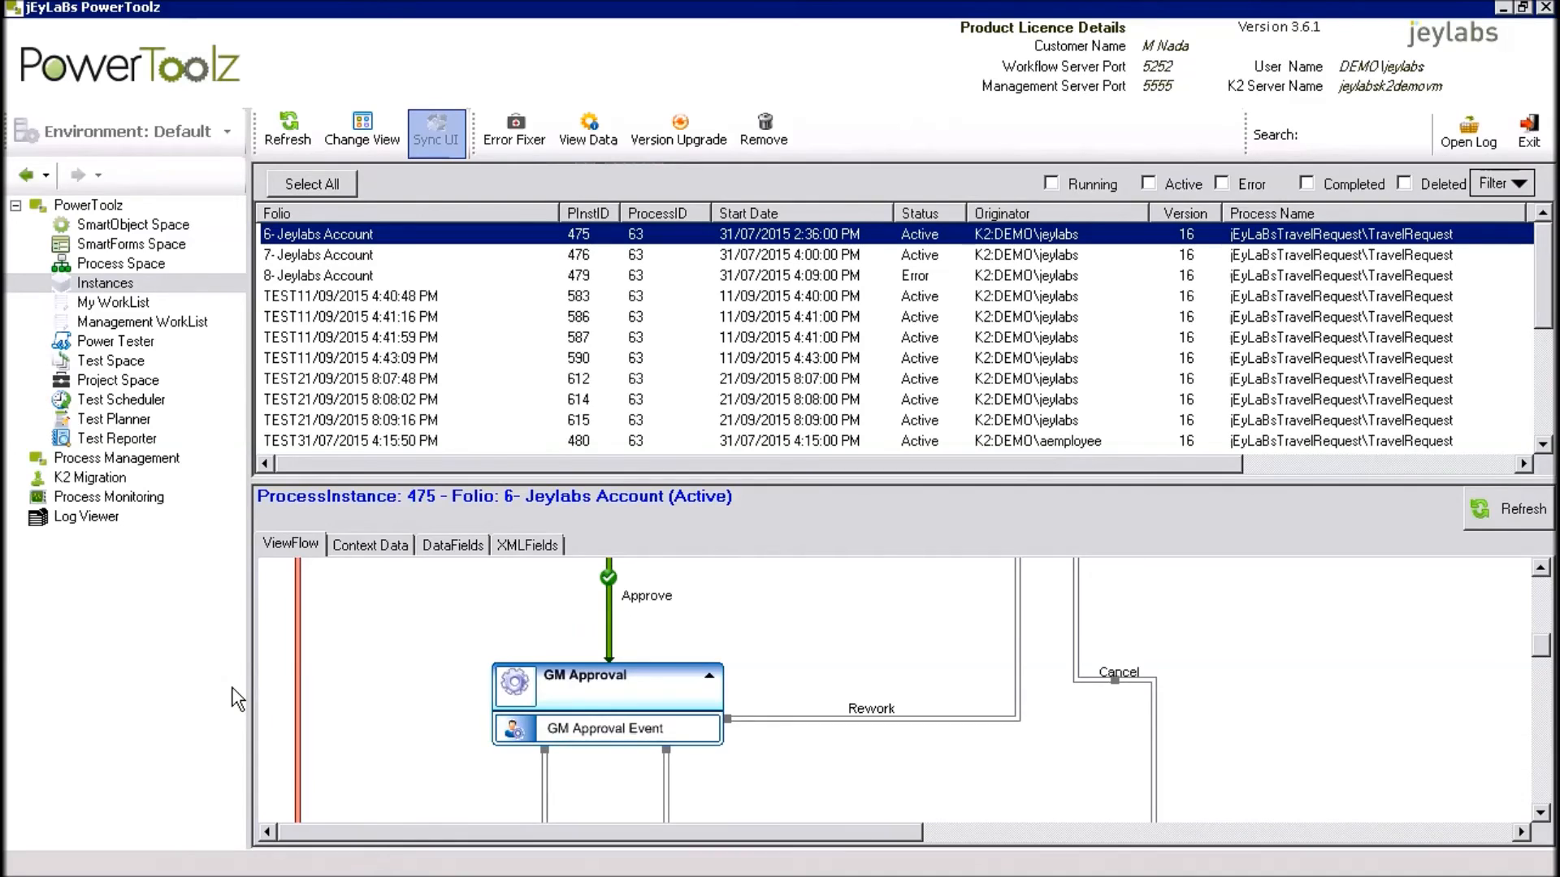
pyautogui.moveTo(156, 245)
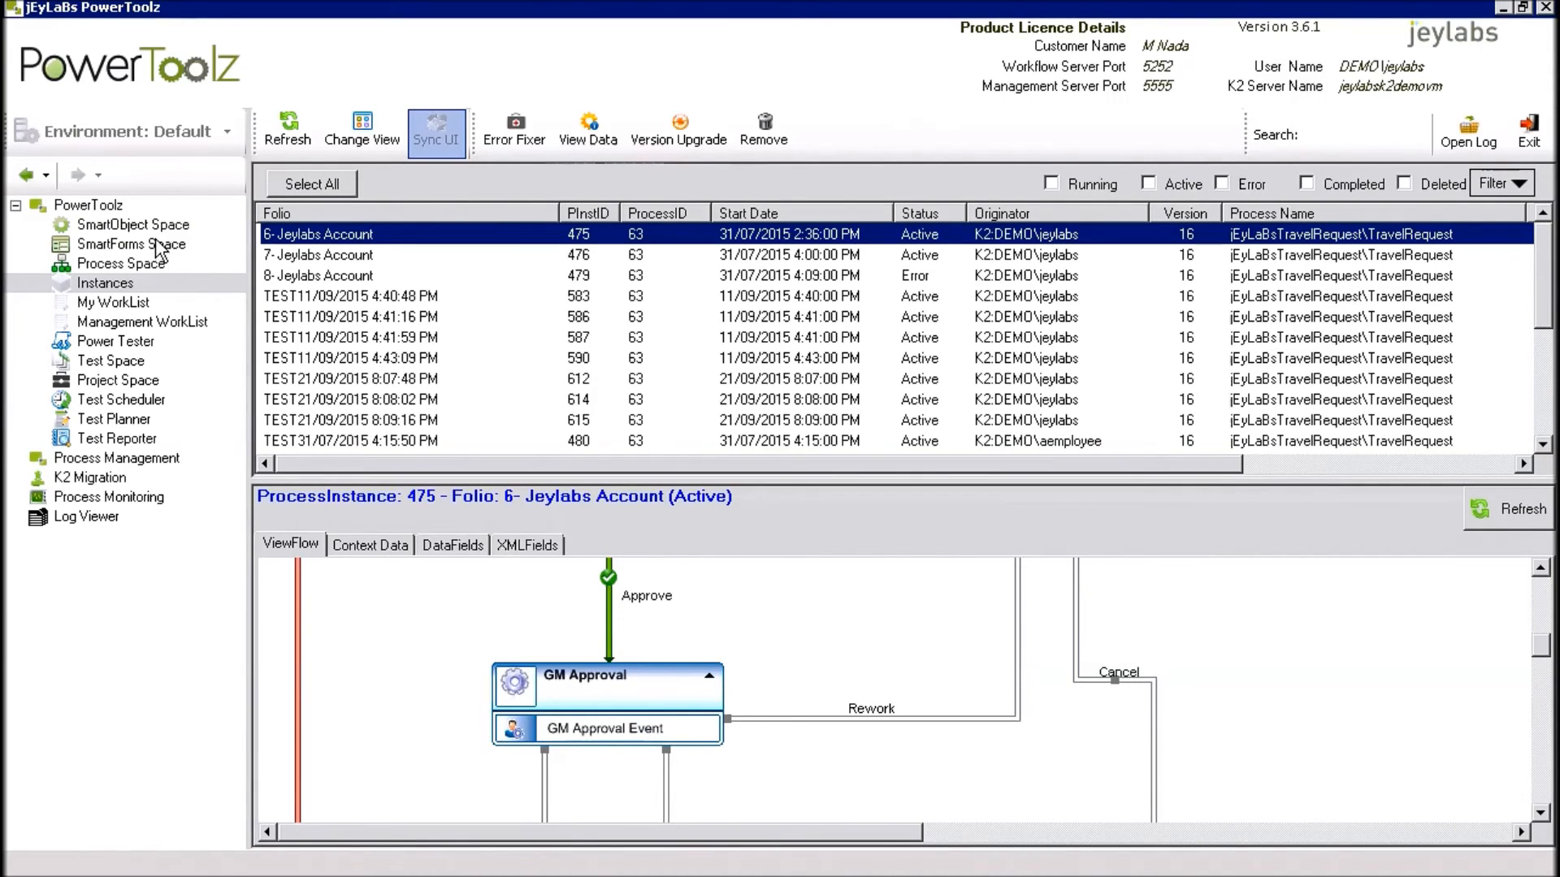
pyautogui.click(89, 205)
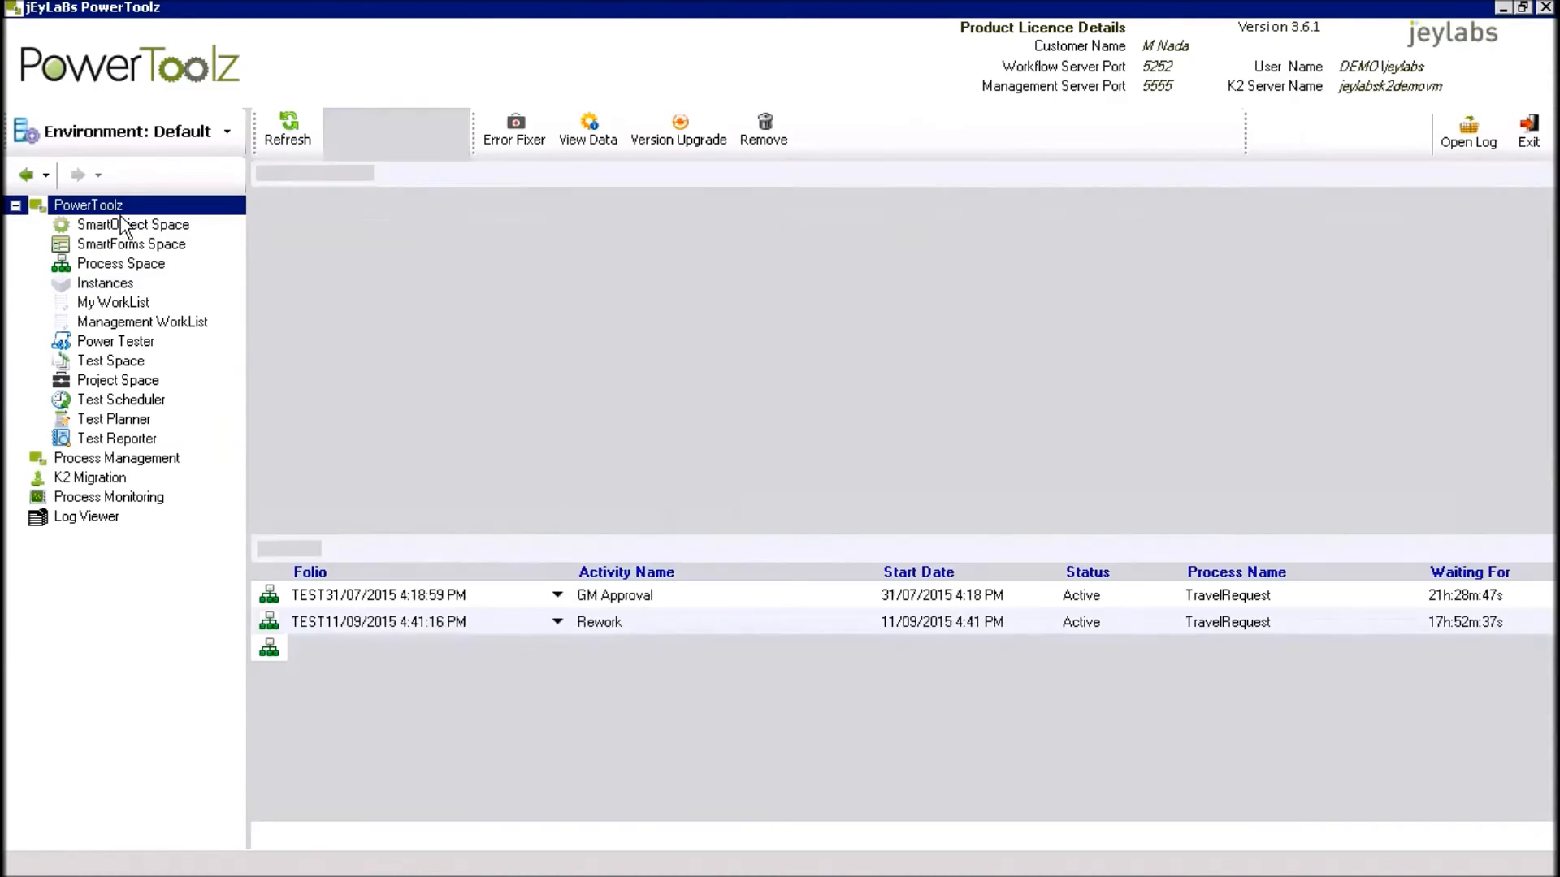